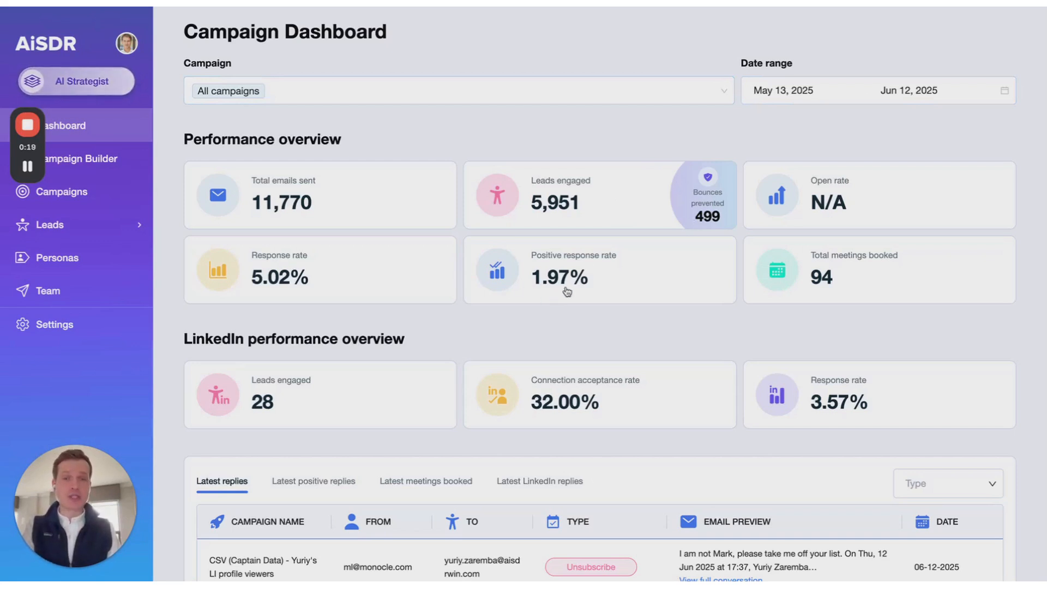
pyautogui.moveTo(860, 285)
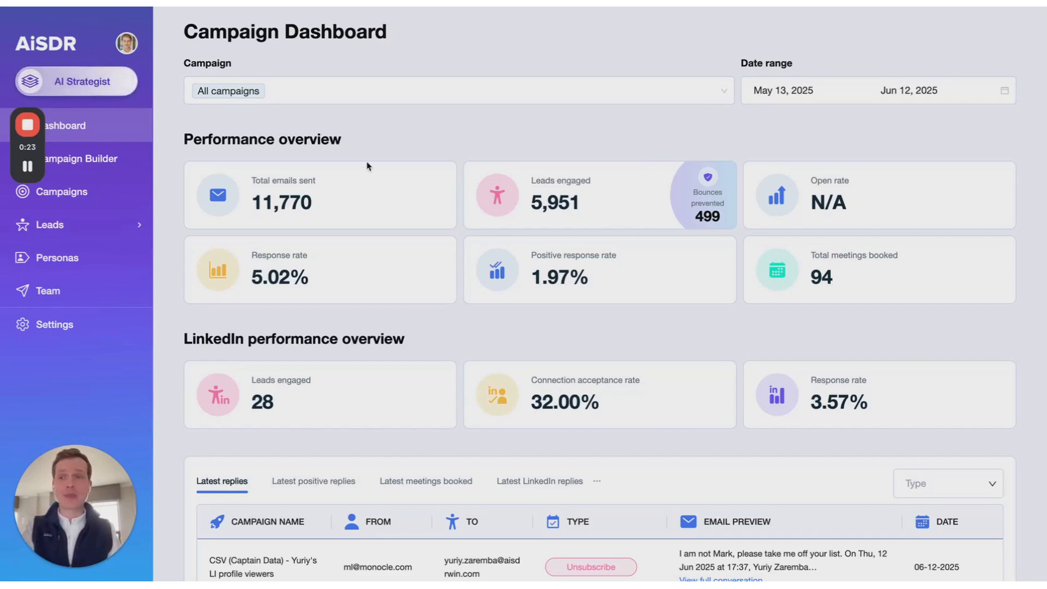
pyautogui.moveTo(84, 139)
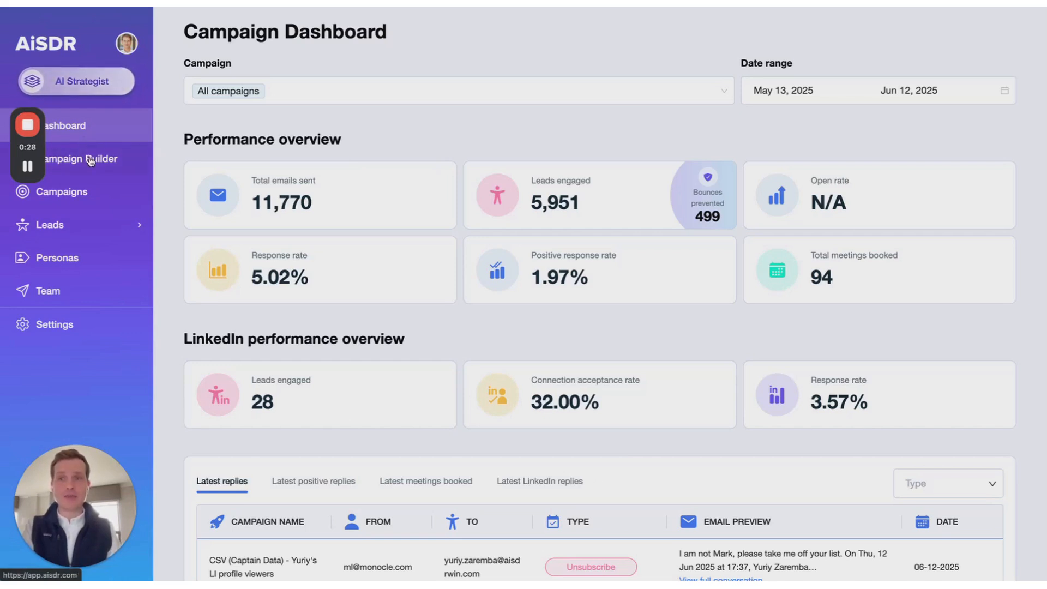
pyautogui.click(80, 158)
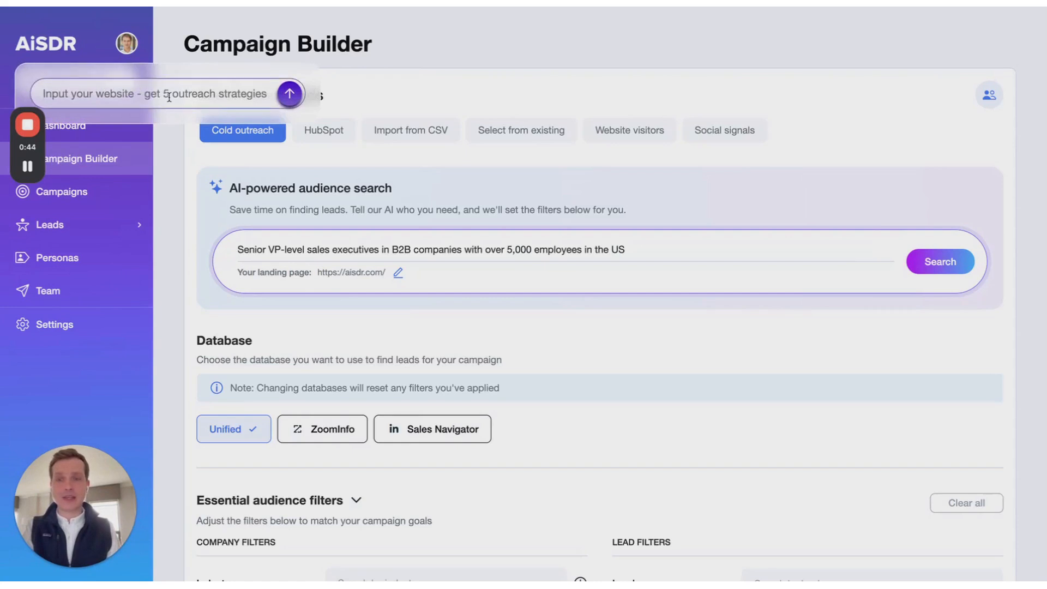
pyautogui.write('https://usepylon.com/')
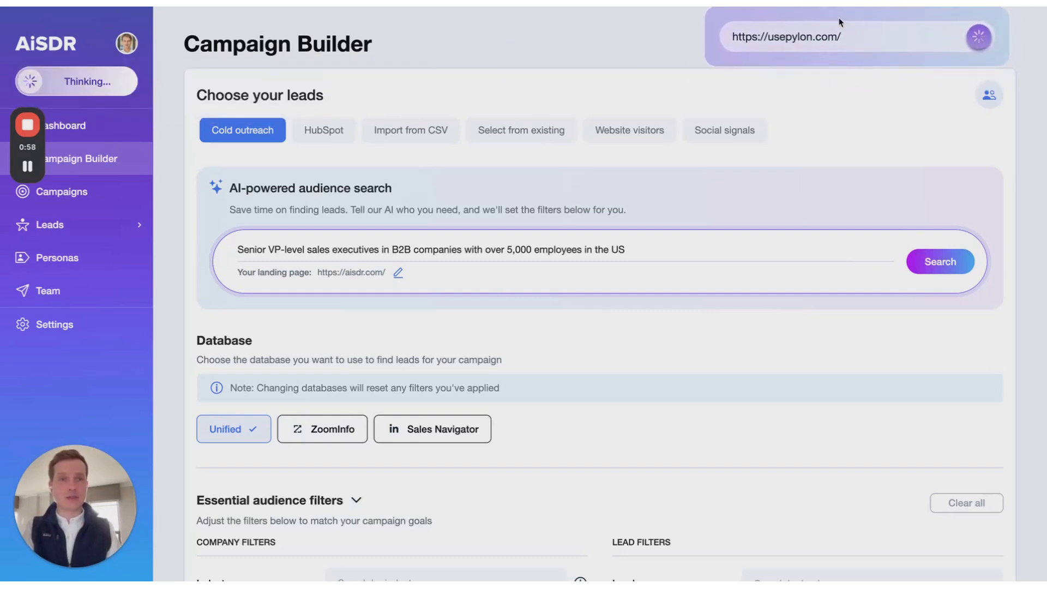
pyautogui.moveTo(443, 184)
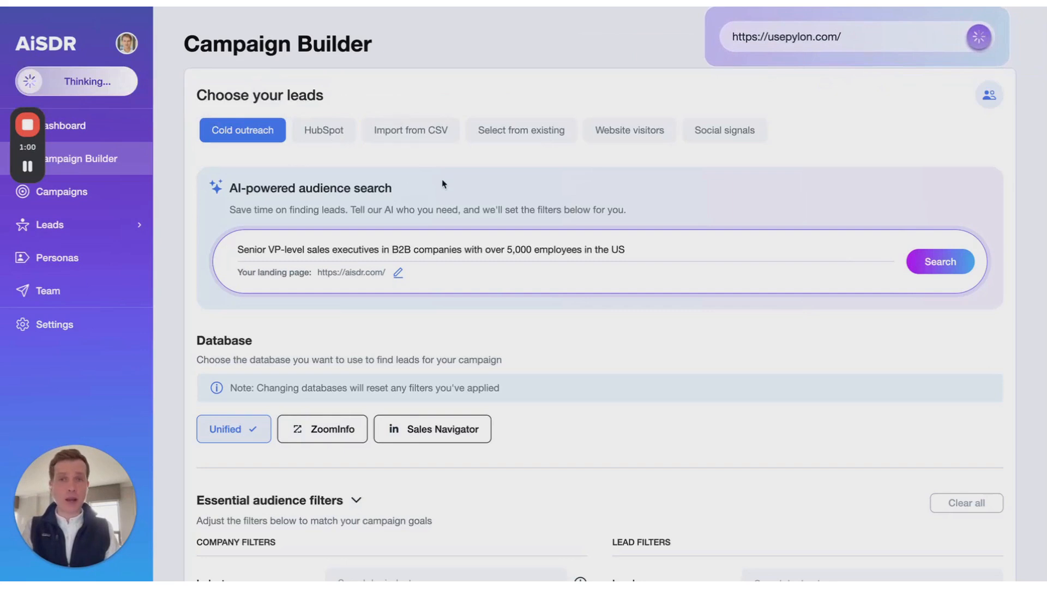
# Step: Choose Sales Navigator as the lead database
pyautogui.scroll(-3)
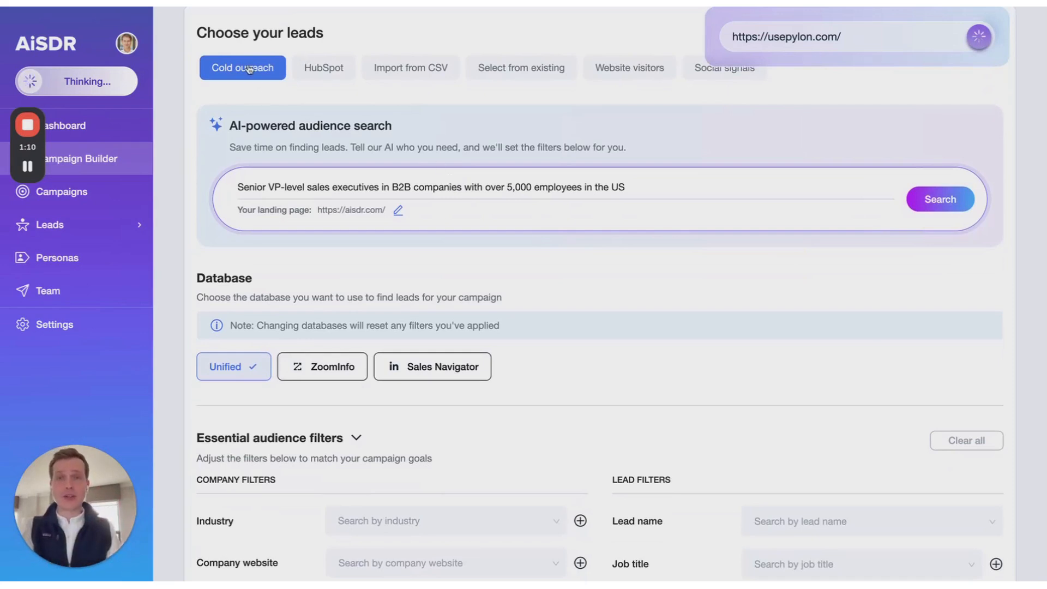
pyautogui.scroll(-3)
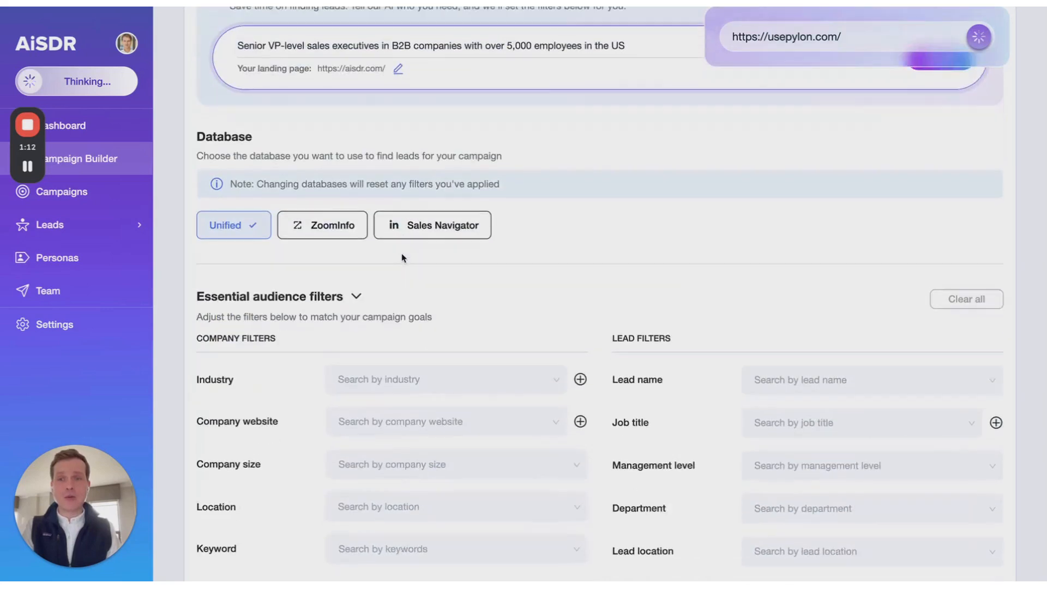
pyautogui.click(432, 224)
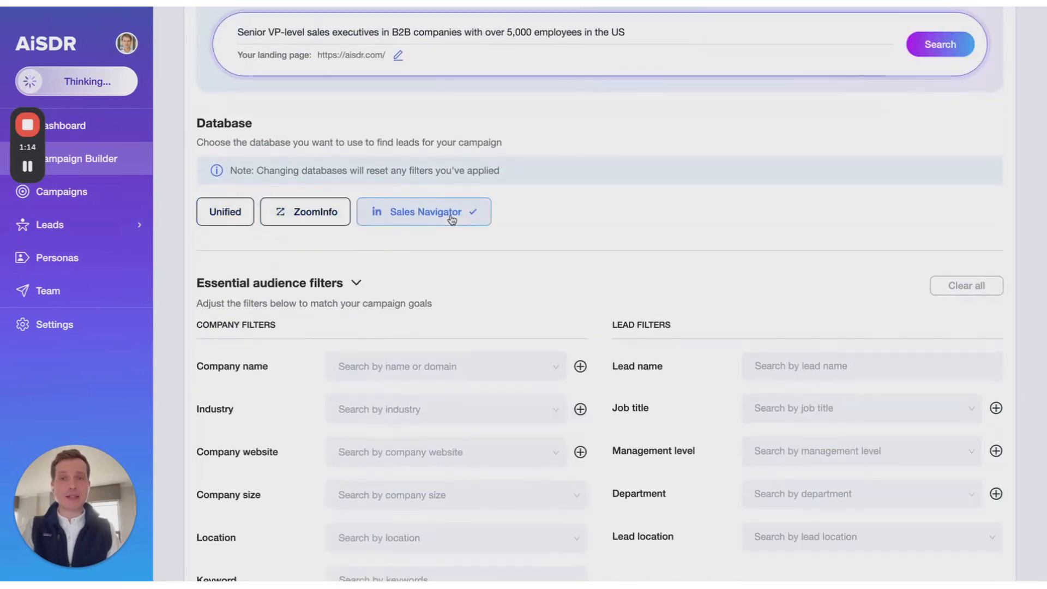
# Step: Expand the advanced audience filters and scroll through them
pyautogui.scroll(-3)
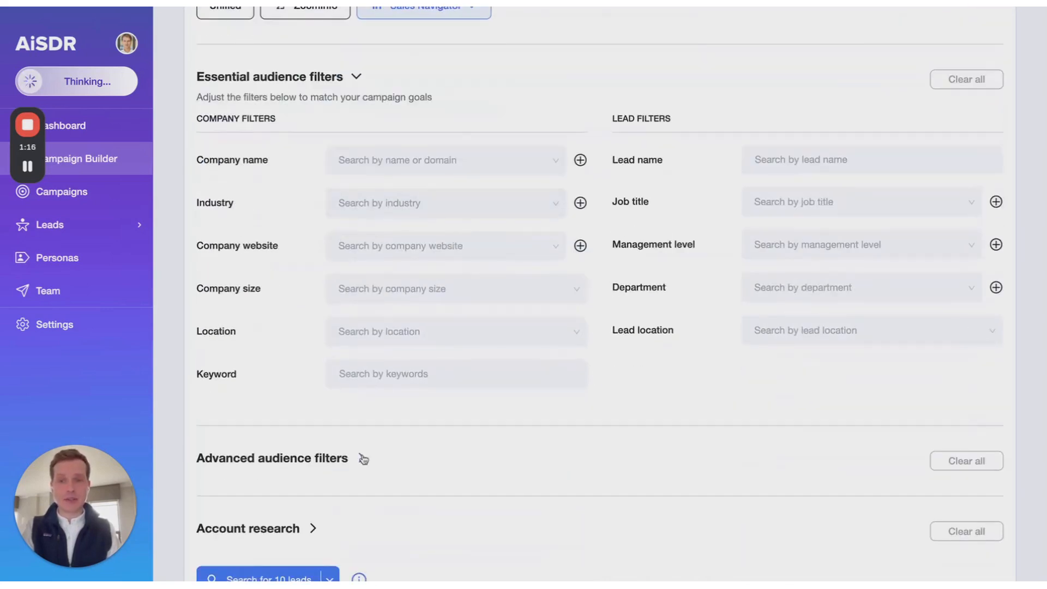
pyautogui.click(363, 458)
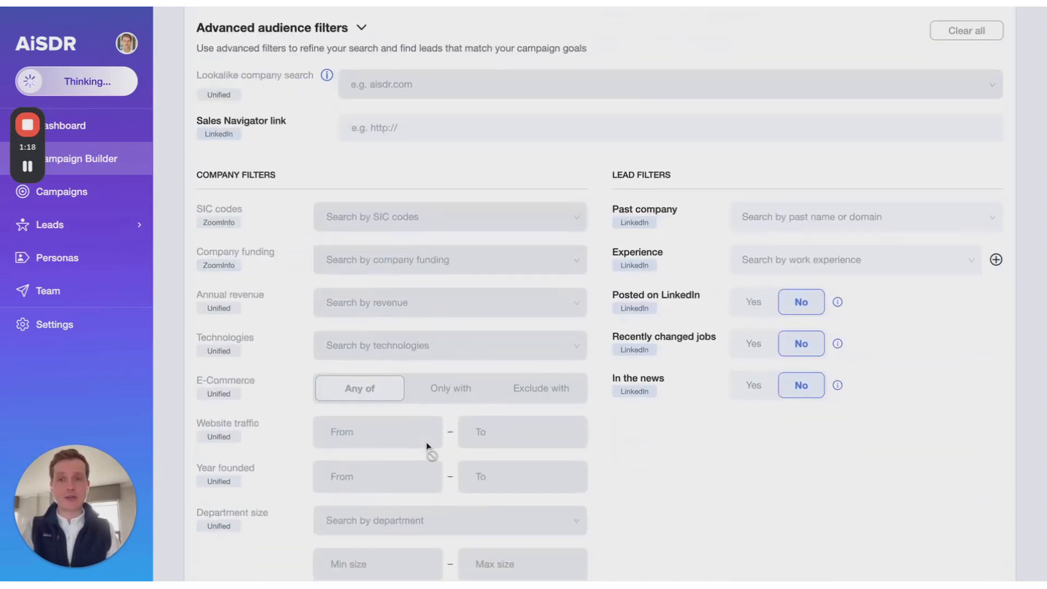
pyautogui.scroll(-3)
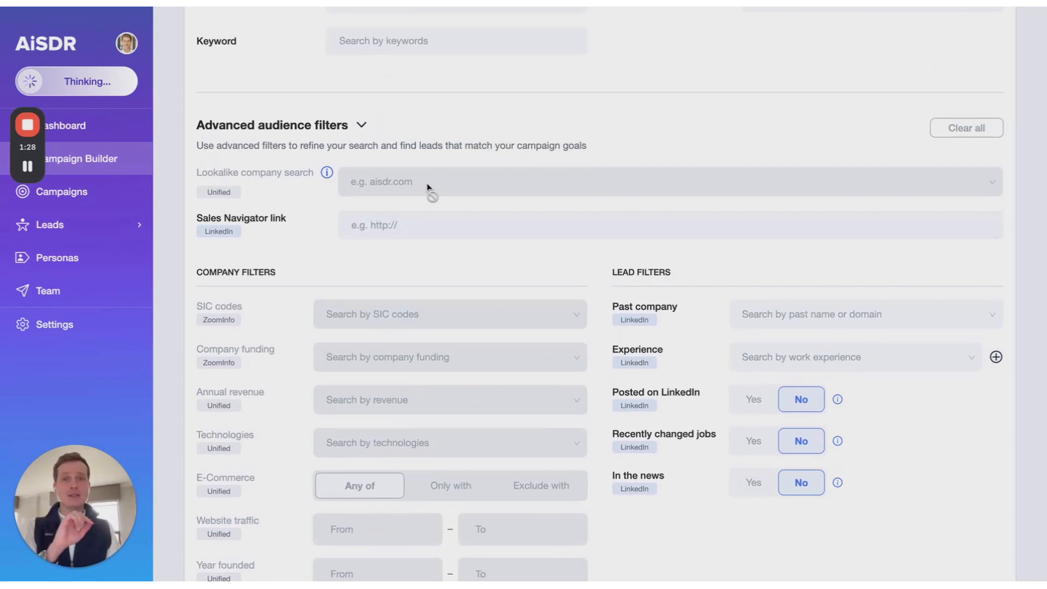
pyautogui.scroll(-3)
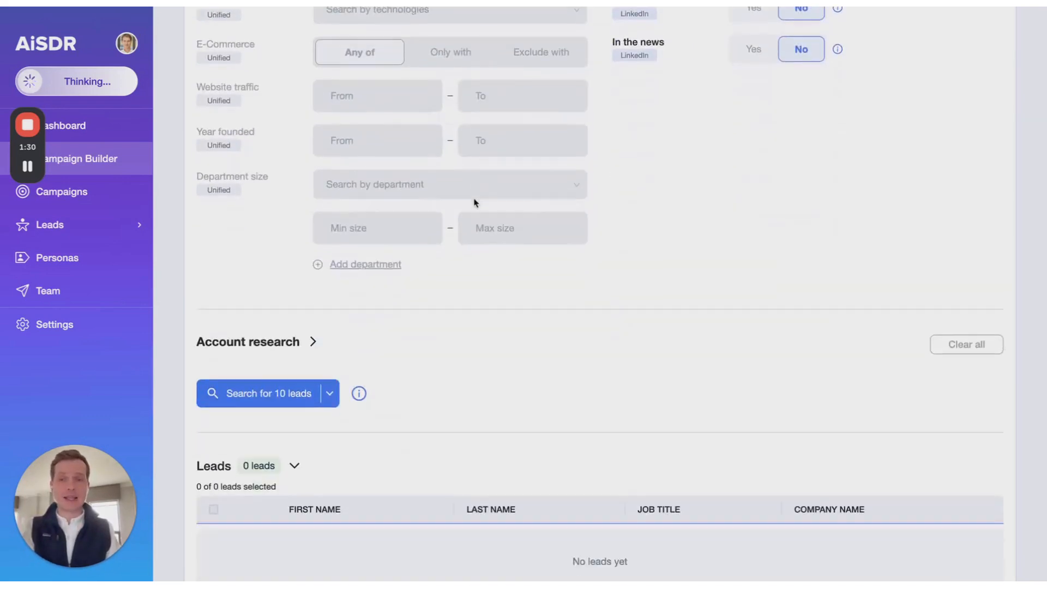
pyautogui.scroll(-3)
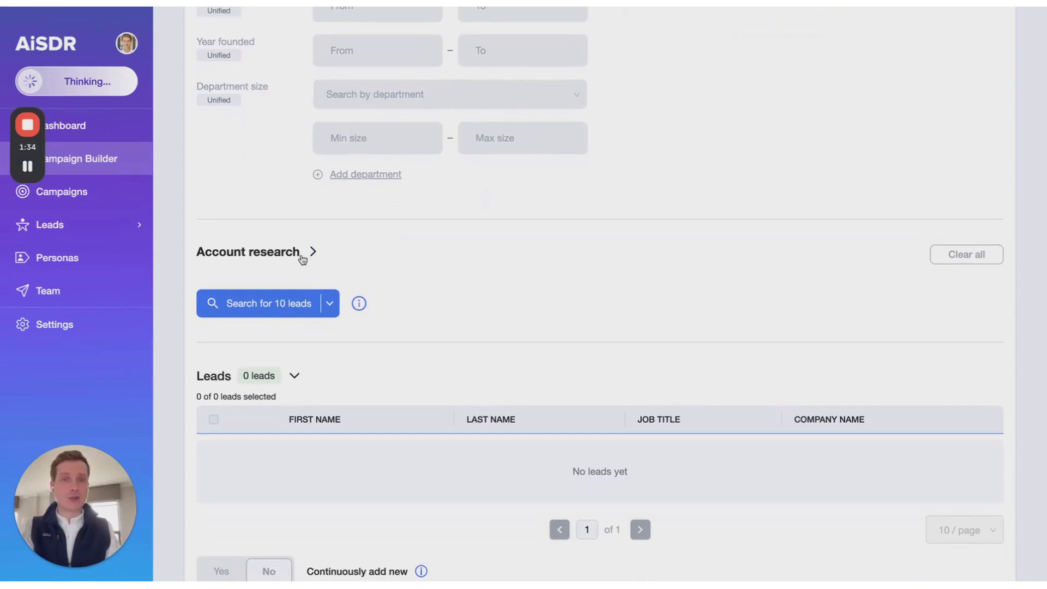
# Step: Expand Account research and start an 'Add only if...' condition on the Web card
pyautogui.click(311, 252)
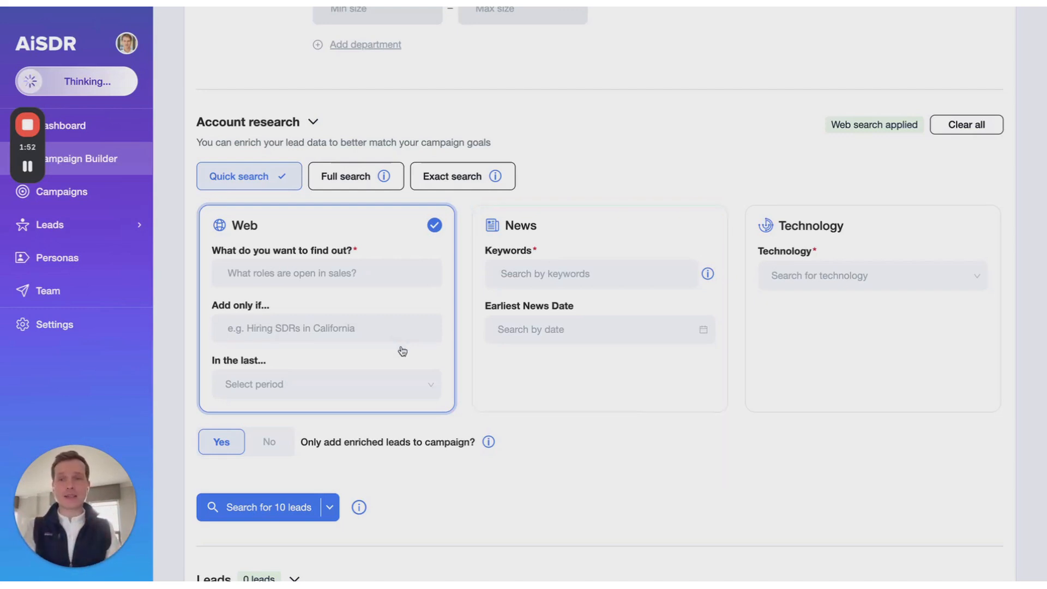
pyautogui.click(327, 272)
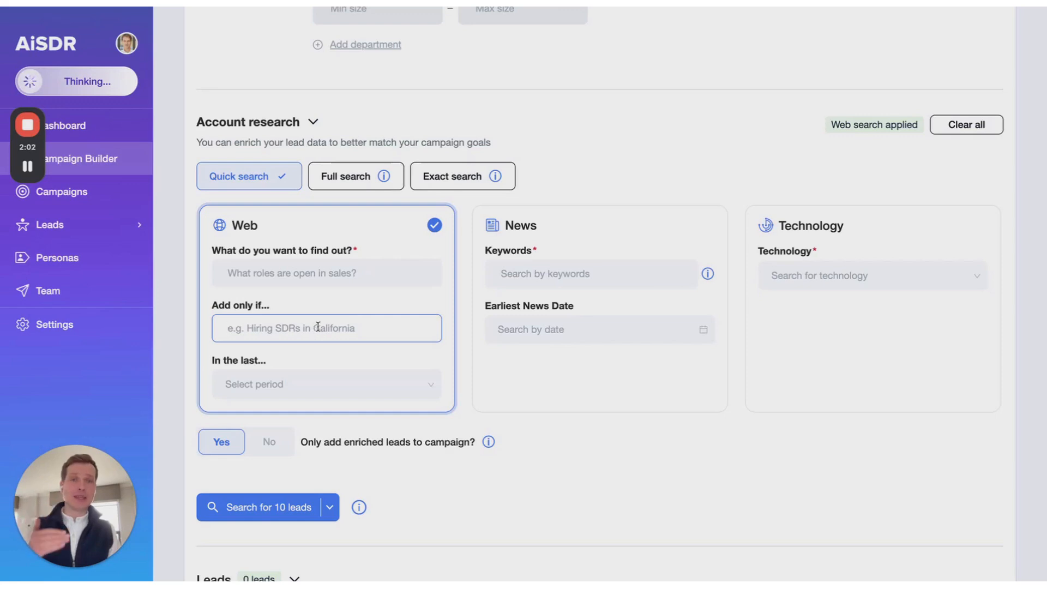
pyautogui.scroll(3)
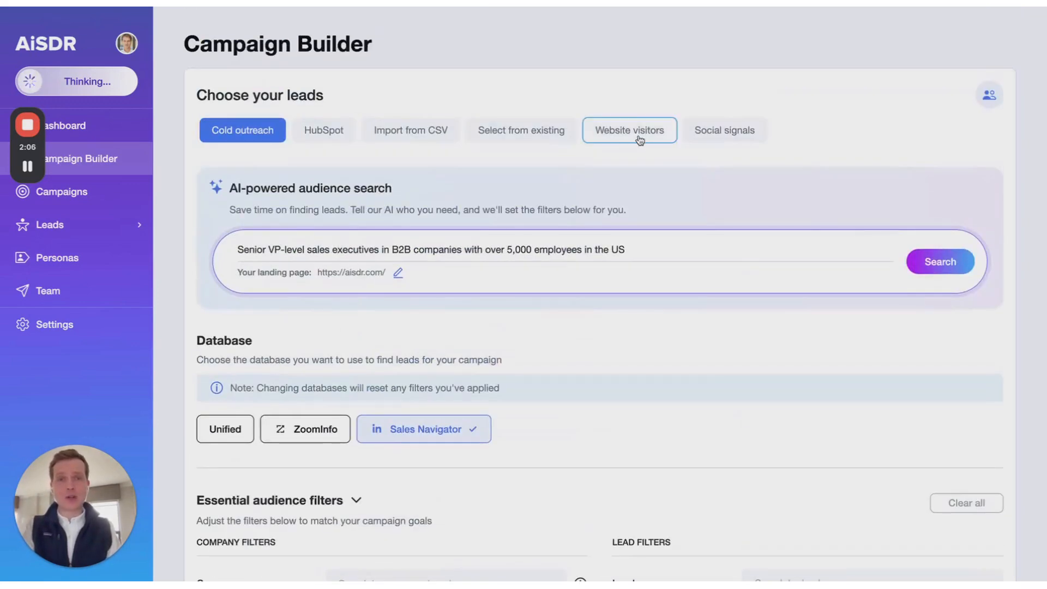
# Step: Source leads from website visitors who viewed the pricing page, limited to C-Level
pyautogui.click(628, 130)
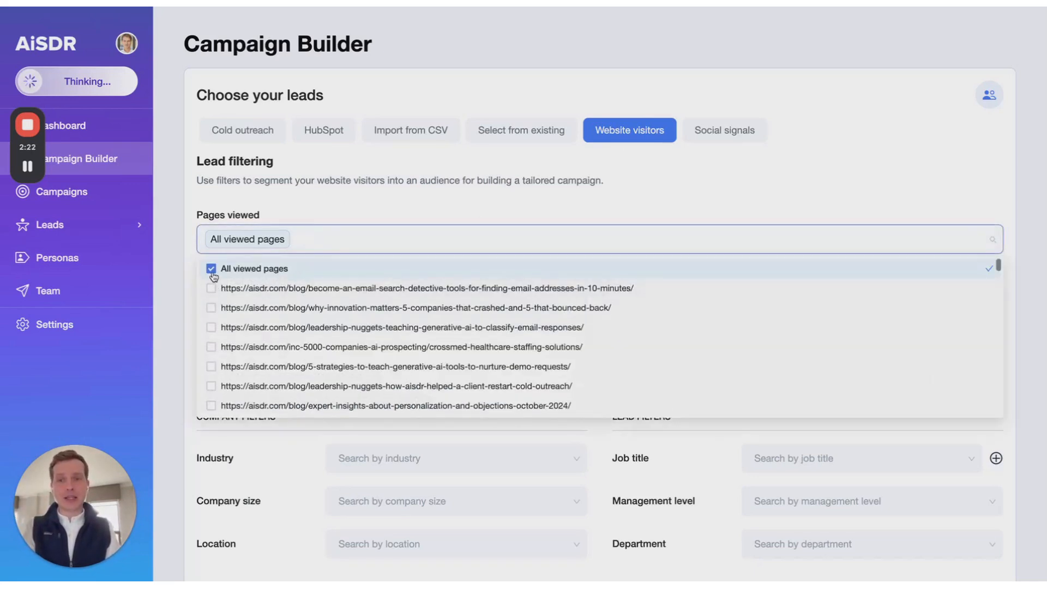
pyautogui.write('3')
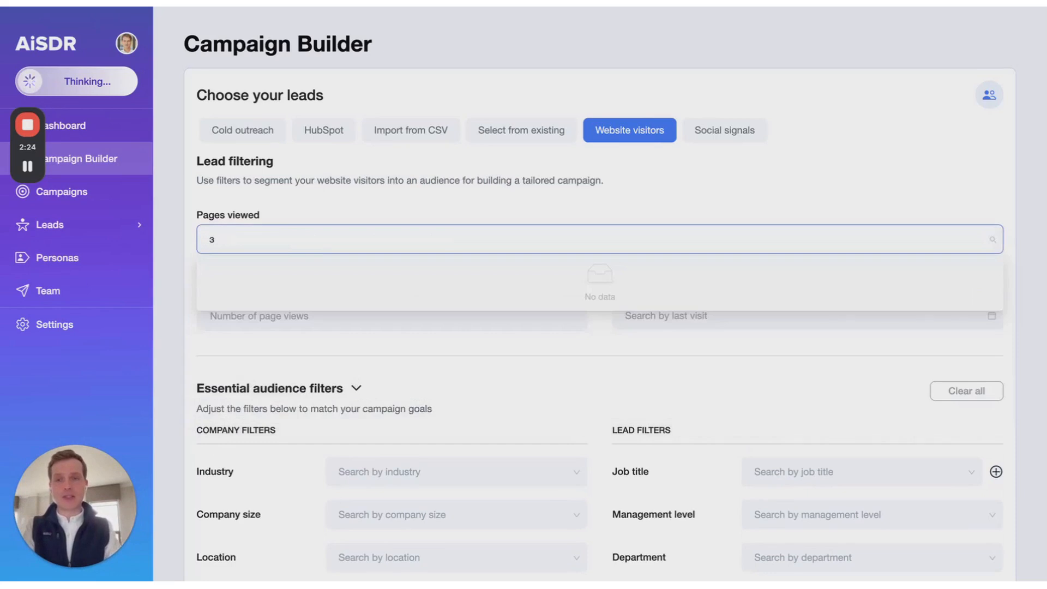
pyautogui.write('pric')
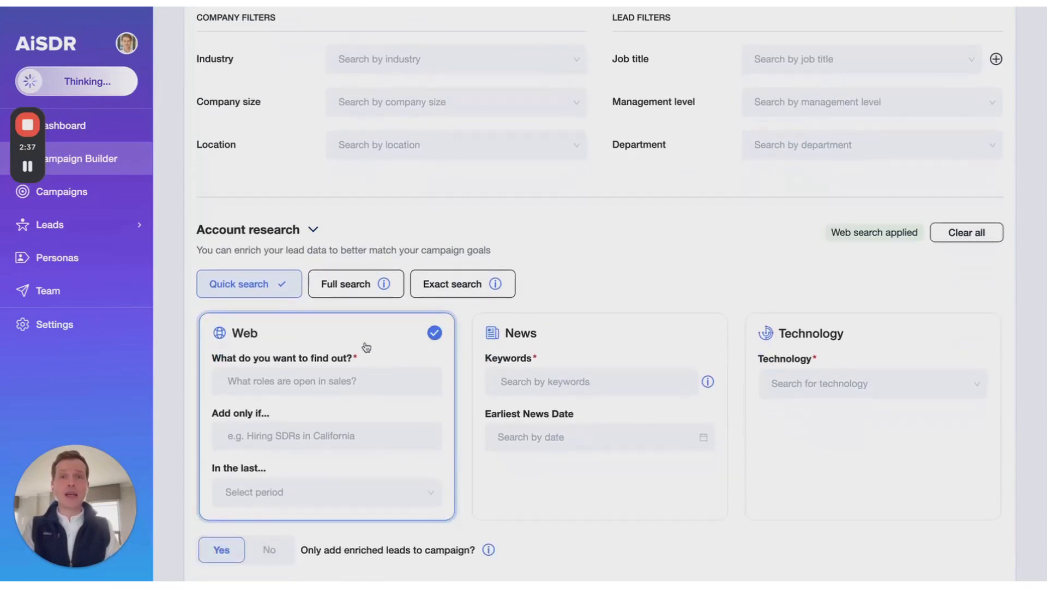
pyautogui.scroll(-3)
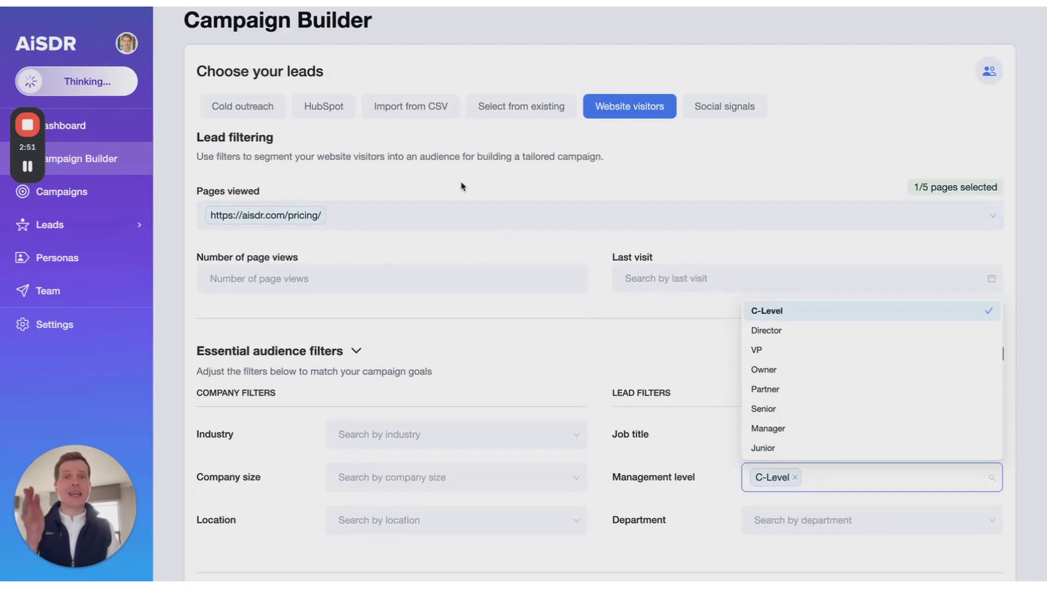
pyautogui.moveTo(497, 186)
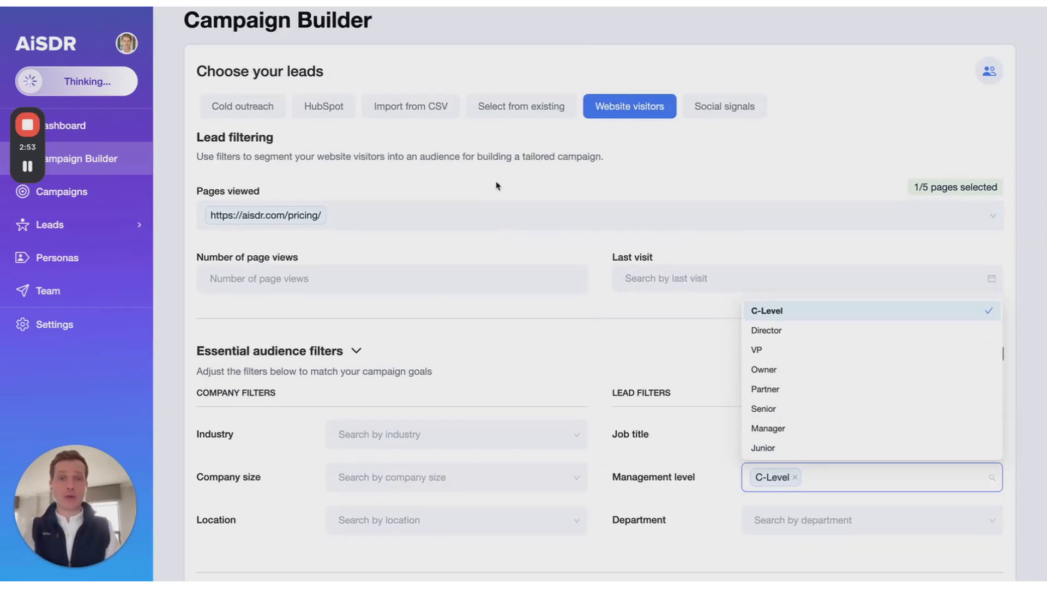
pyautogui.click(724, 105)
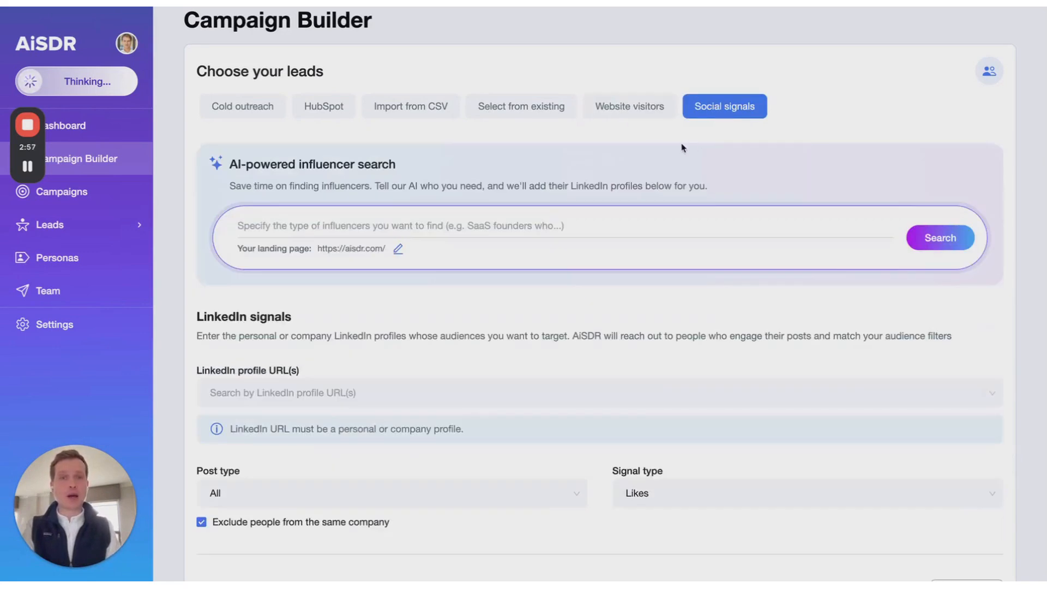
pyautogui.moveTo(559, 140)
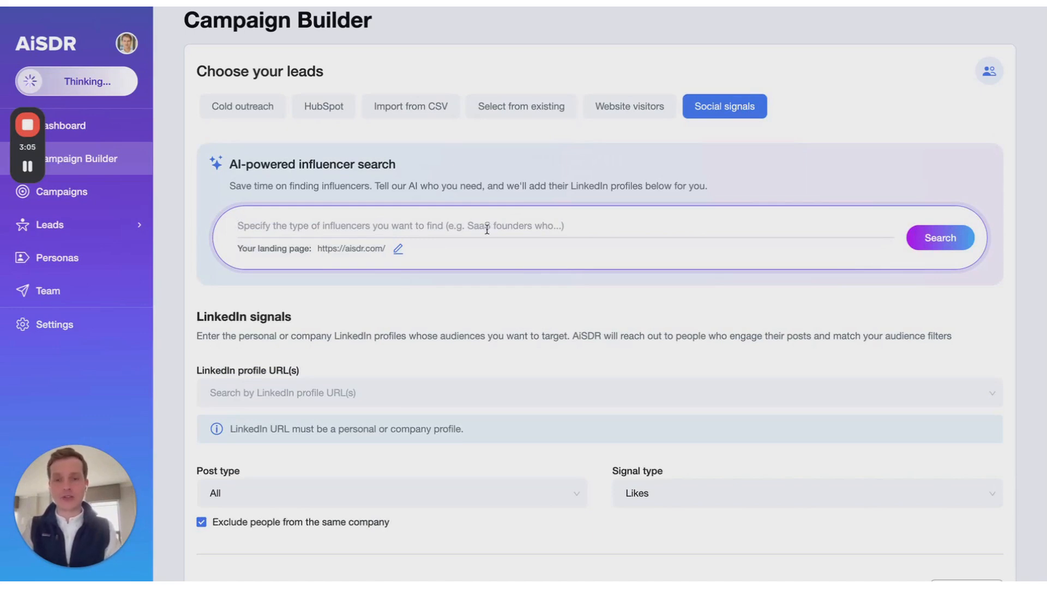
pyautogui.write('people, who talk about using A')
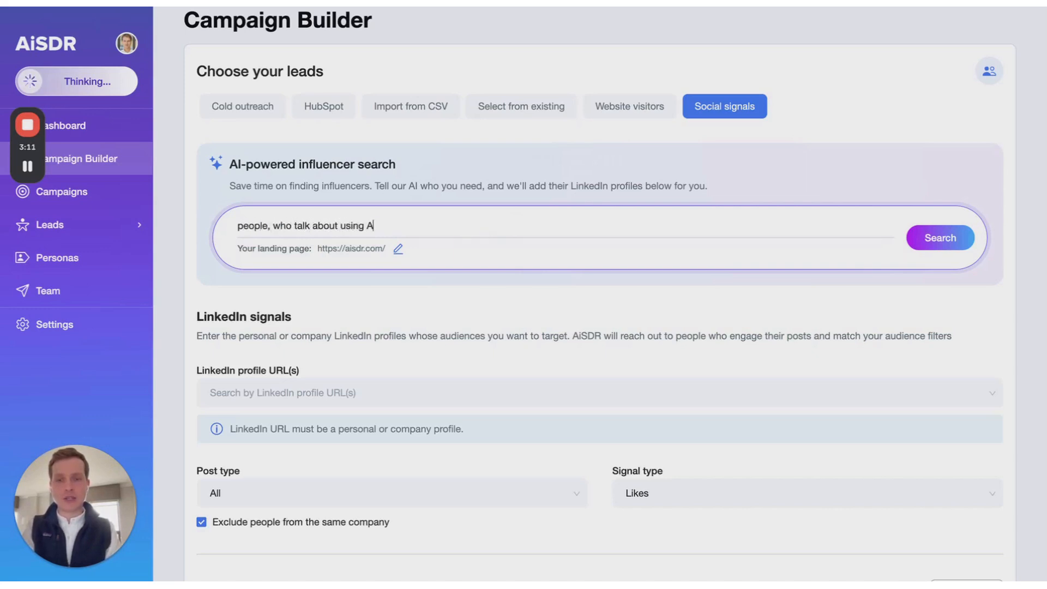
pyautogui.write('I in sa')
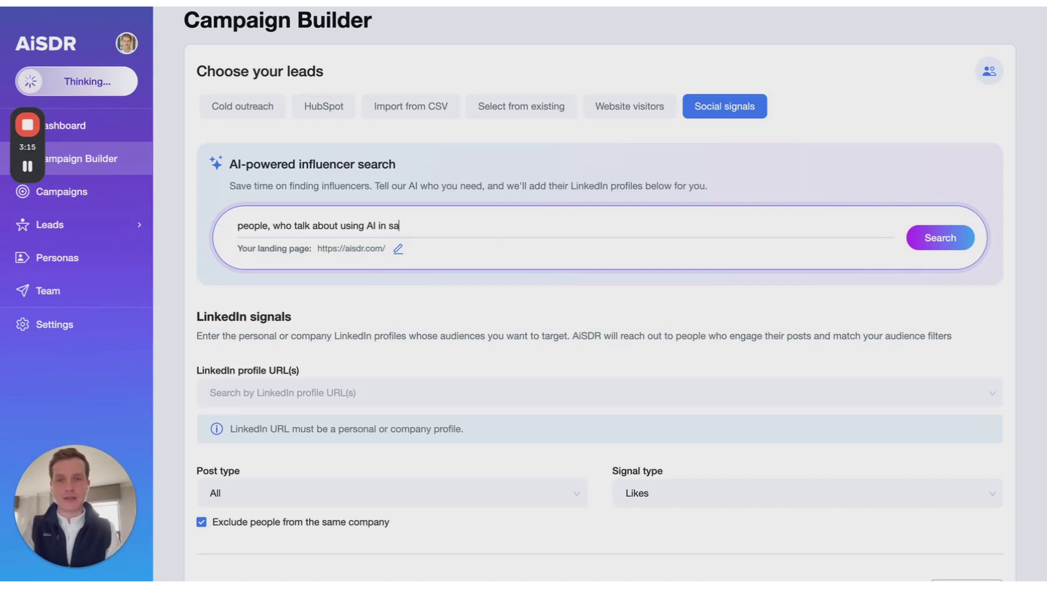
pyautogui.click(940, 237)
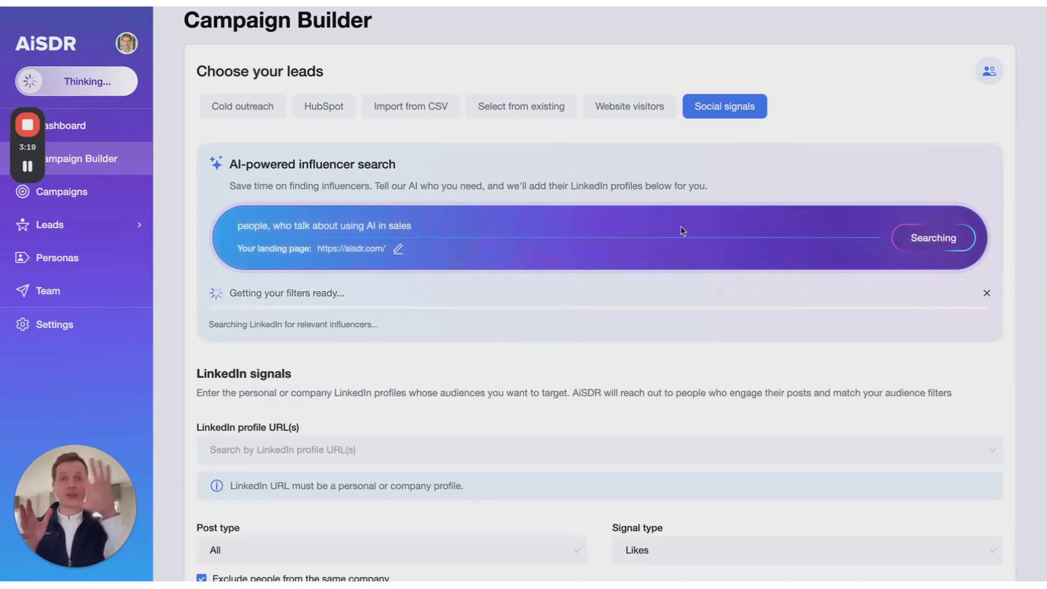
pyautogui.scroll(-3)
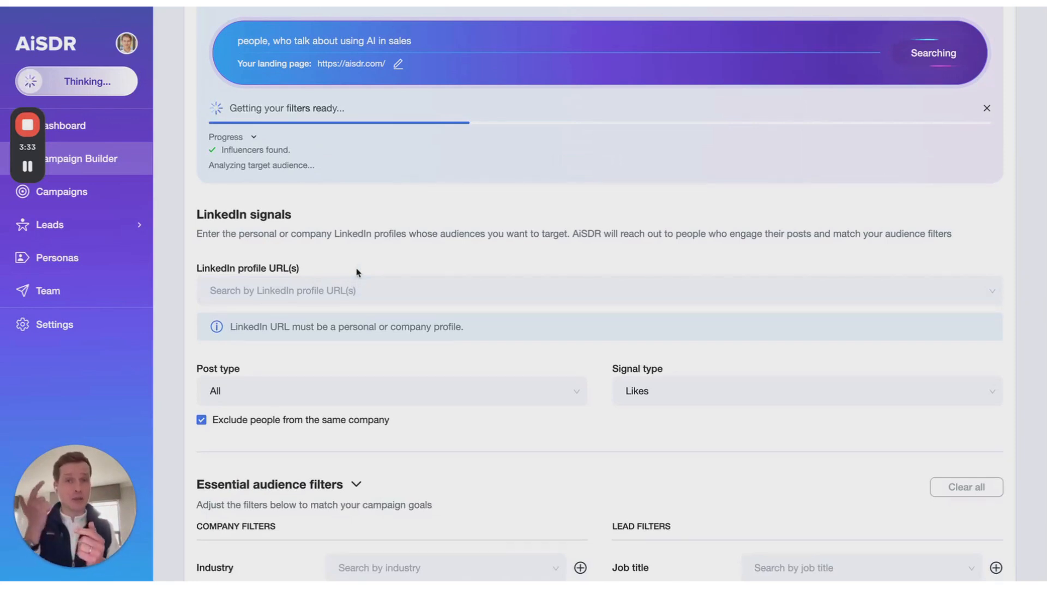
pyautogui.moveTo(379, 278)
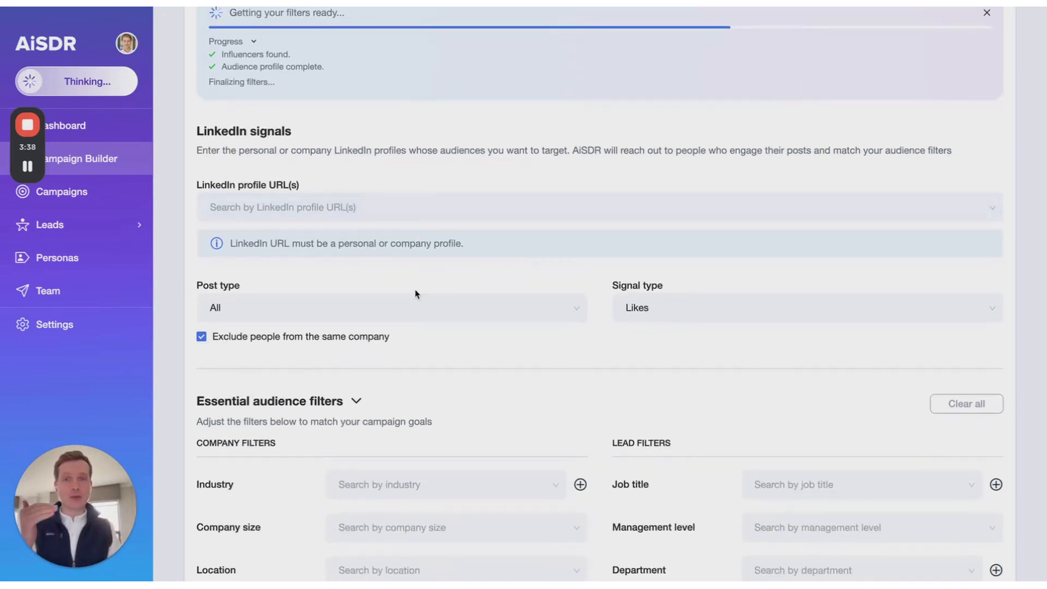
pyautogui.moveTo(471, 242)
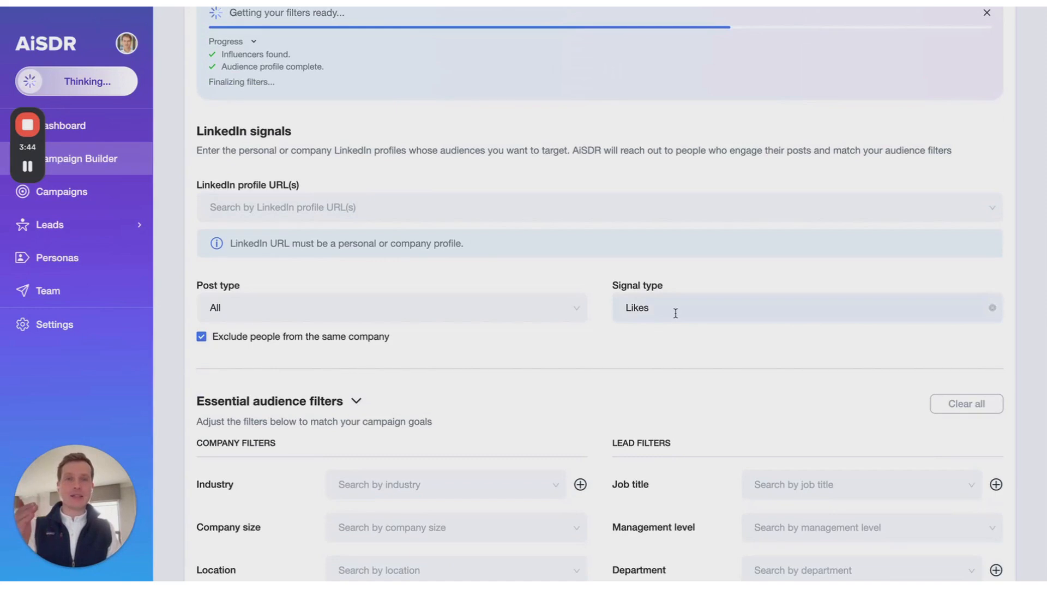
pyautogui.moveTo(674, 312)
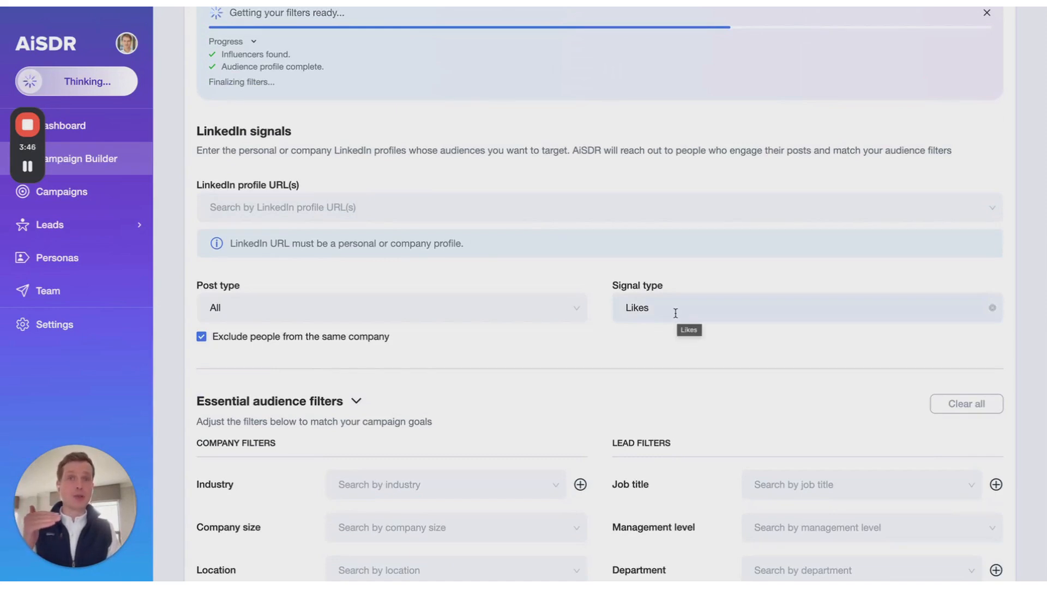
pyautogui.scroll(-3)
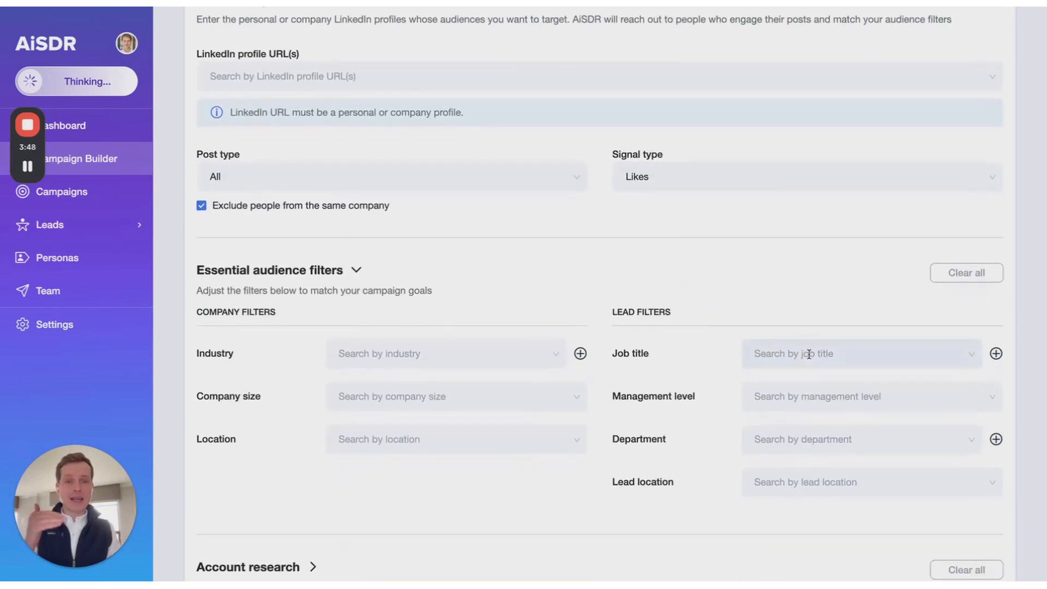
pyautogui.scroll(-3)
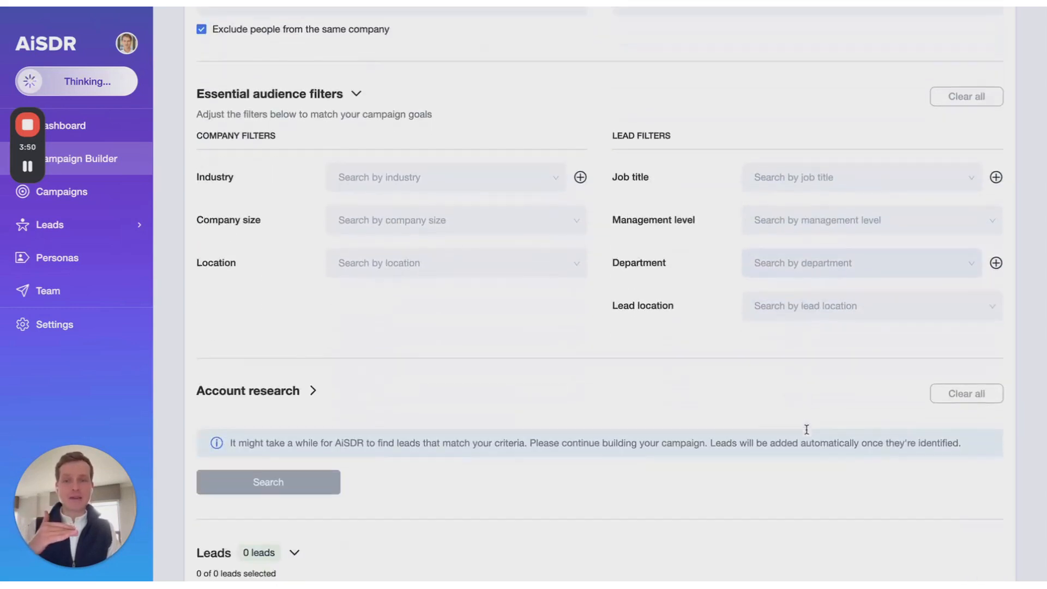
pyautogui.scroll(-3)
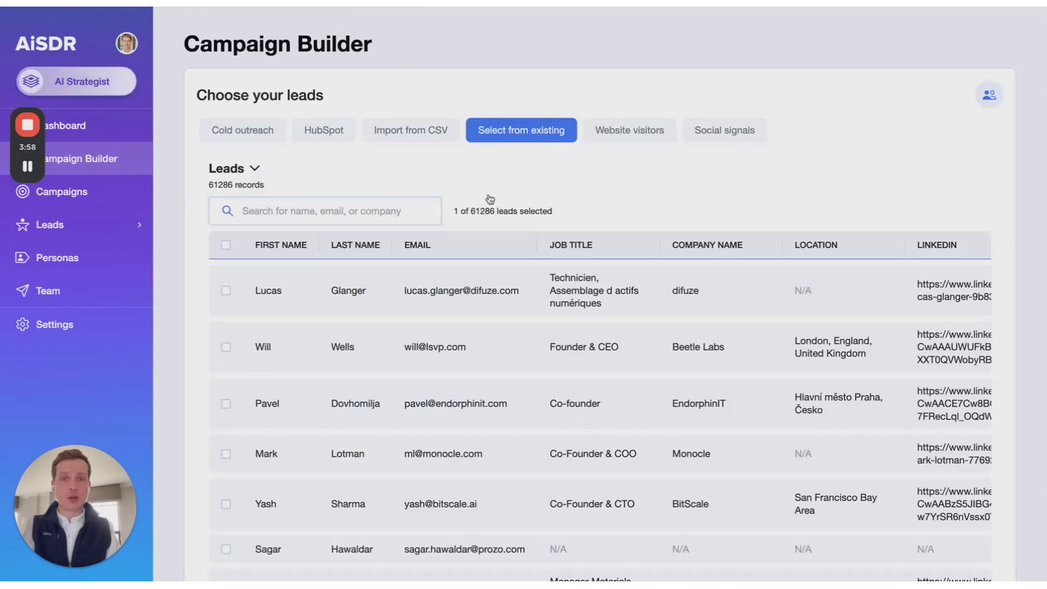
pyautogui.moveTo(536, 183)
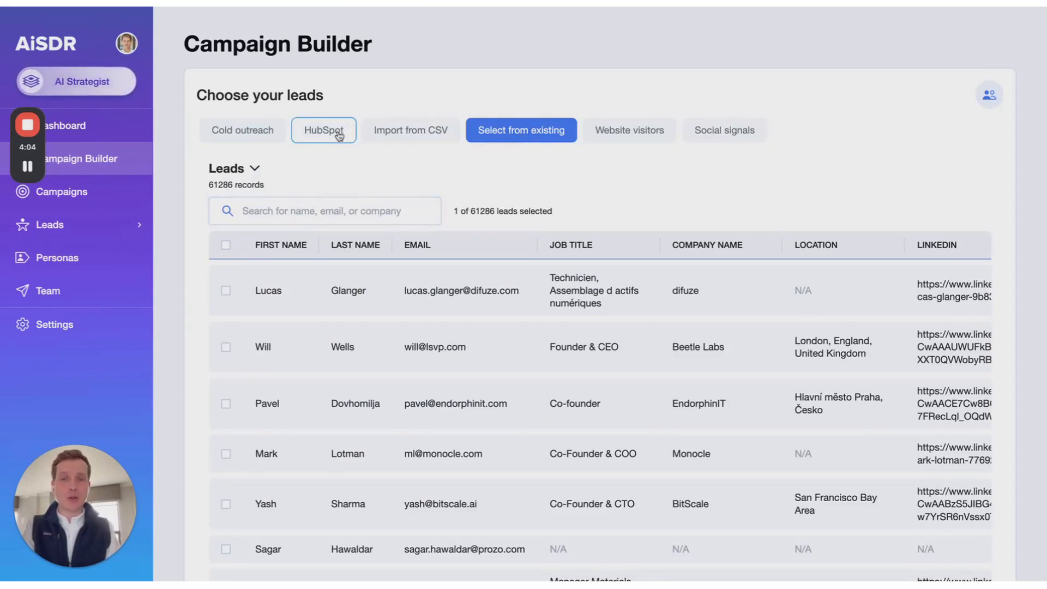
# Step: Pull leads from the HubSpot list 'Leads - Meeting Booked - Active'
pyautogui.click(324, 130)
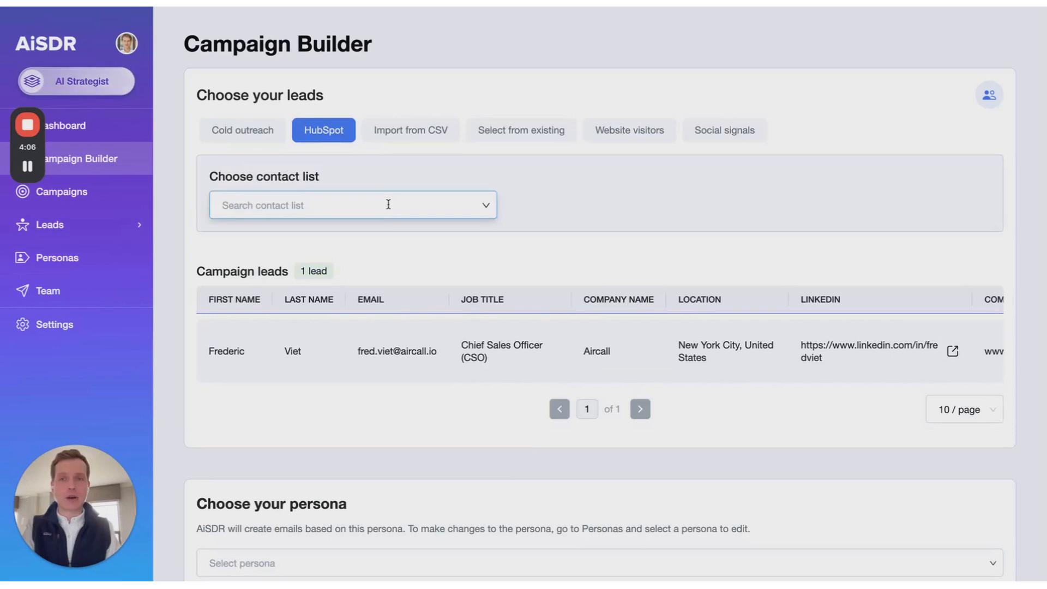
pyautogui.click(352, 205)
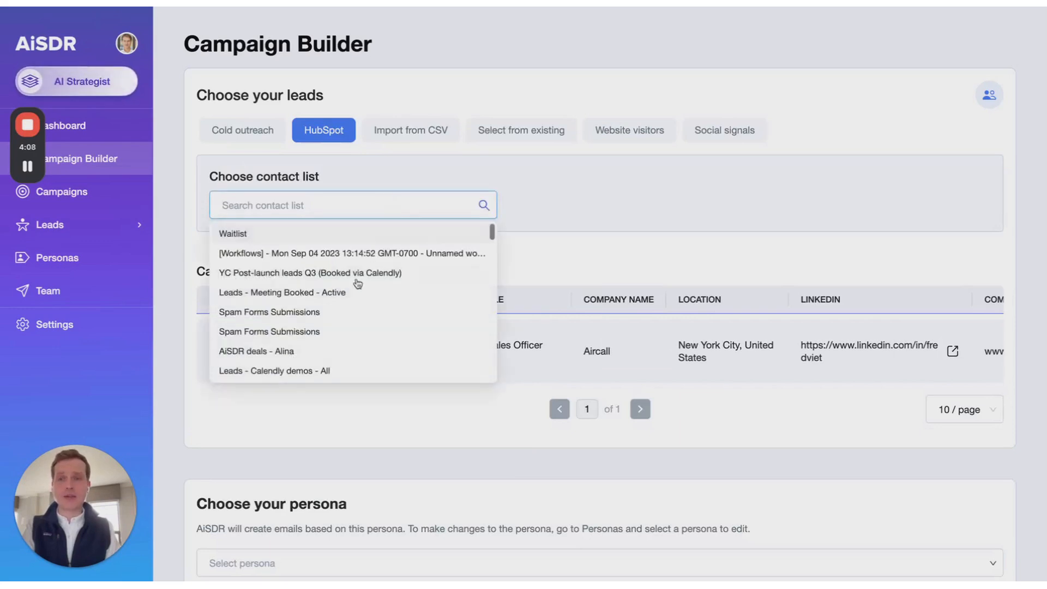
pyautogui.click(282, 292)
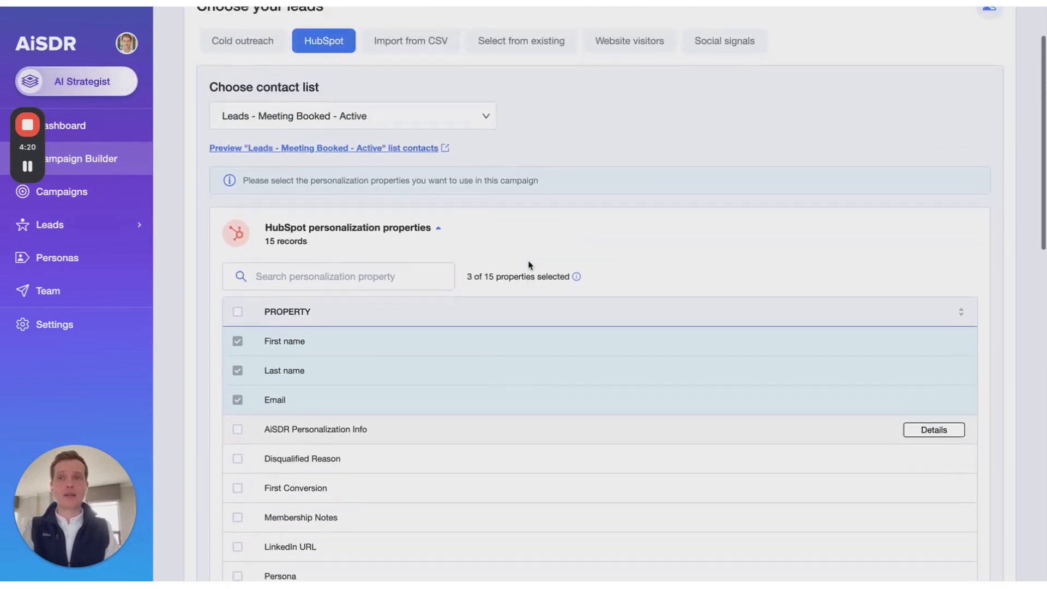
# Step: Select the Florin C-Level SaaS sales persona and name the campaign 'Test'
pyautogui.click(521, 41)
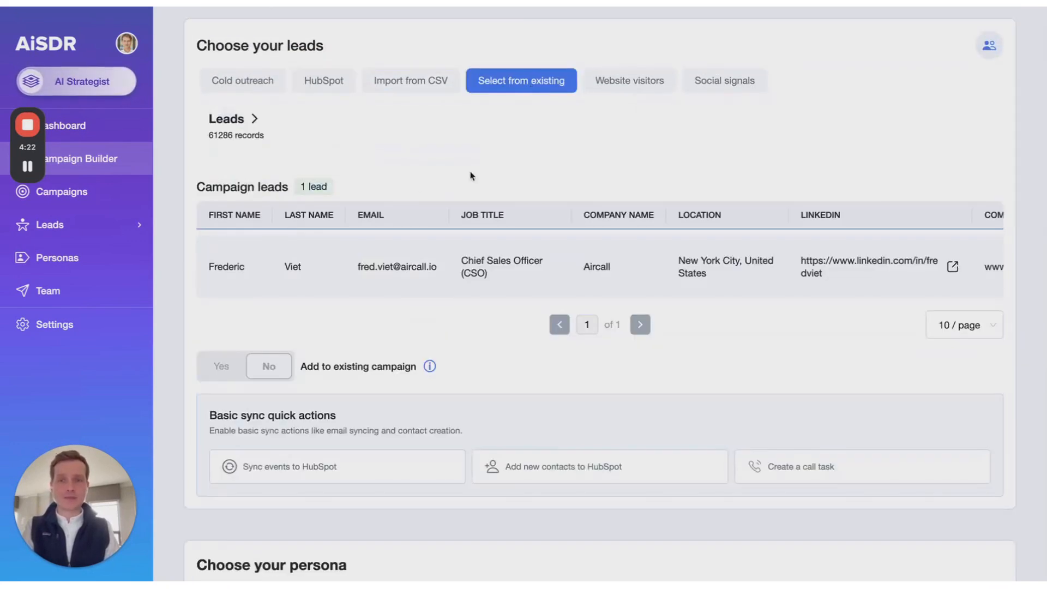
pyautogui.scroll(-3)
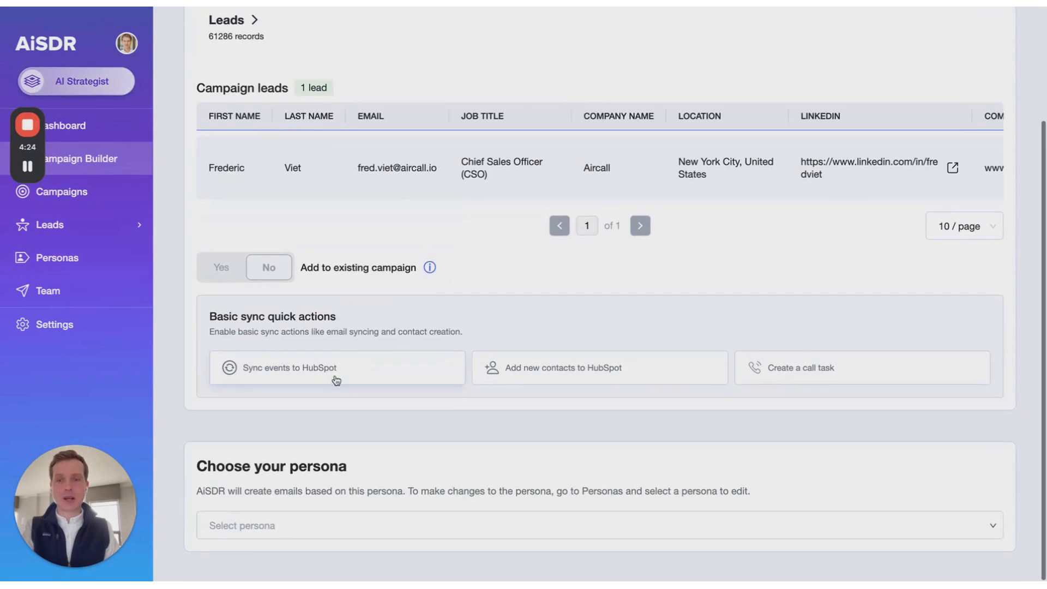
pyautogui.write('flor')
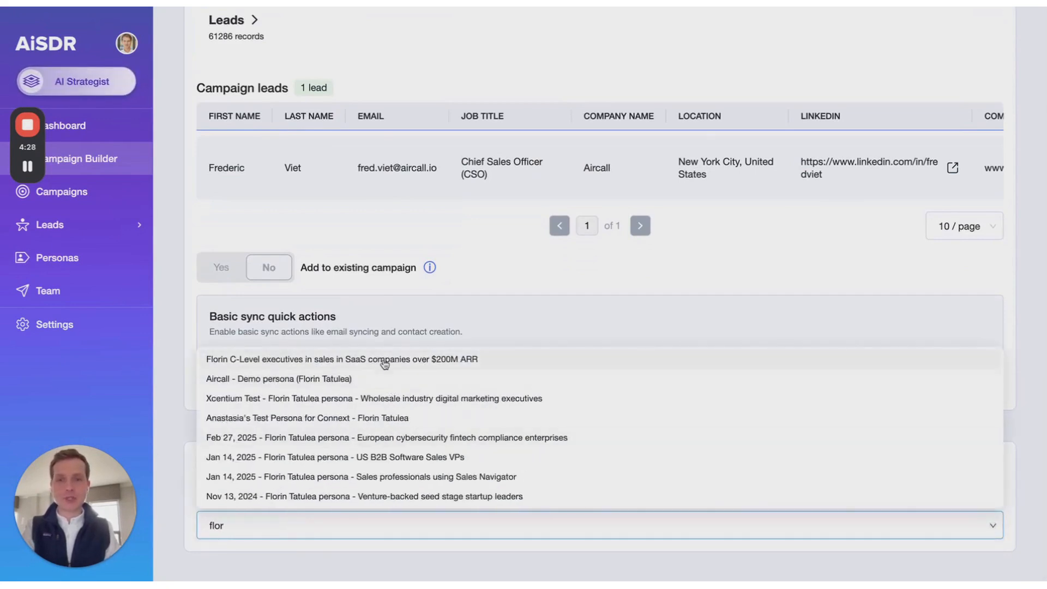
pyautogui.click(338, 359)
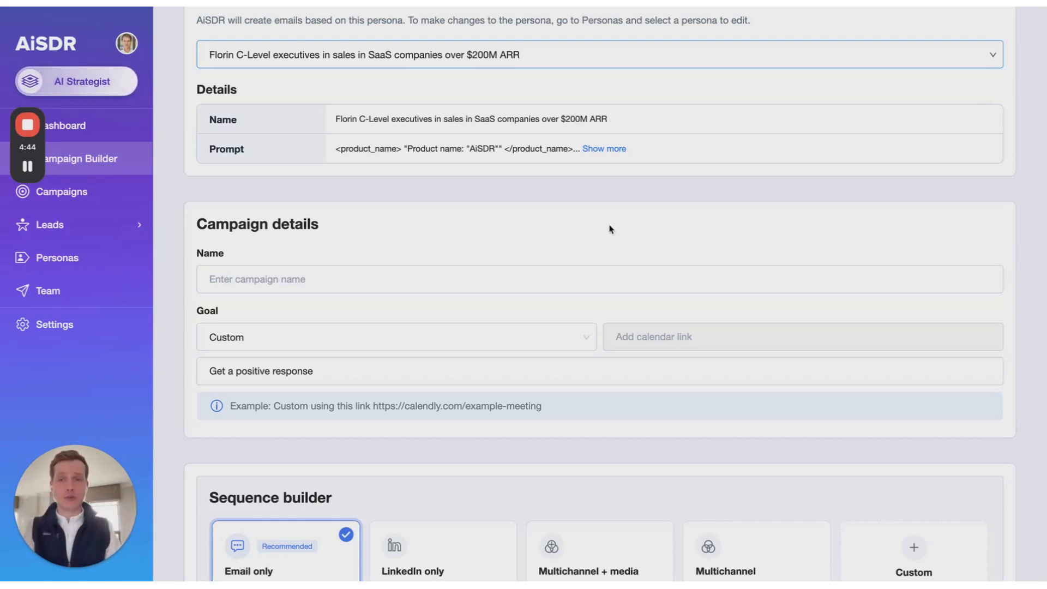
pyautogui.write('Test')
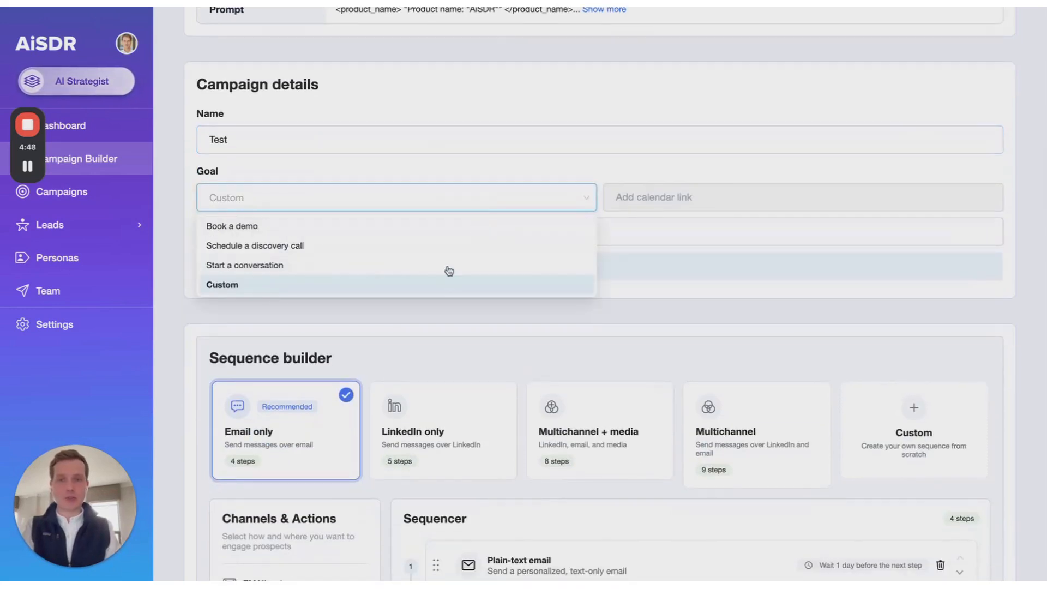
pyautogui.scroll(-3)
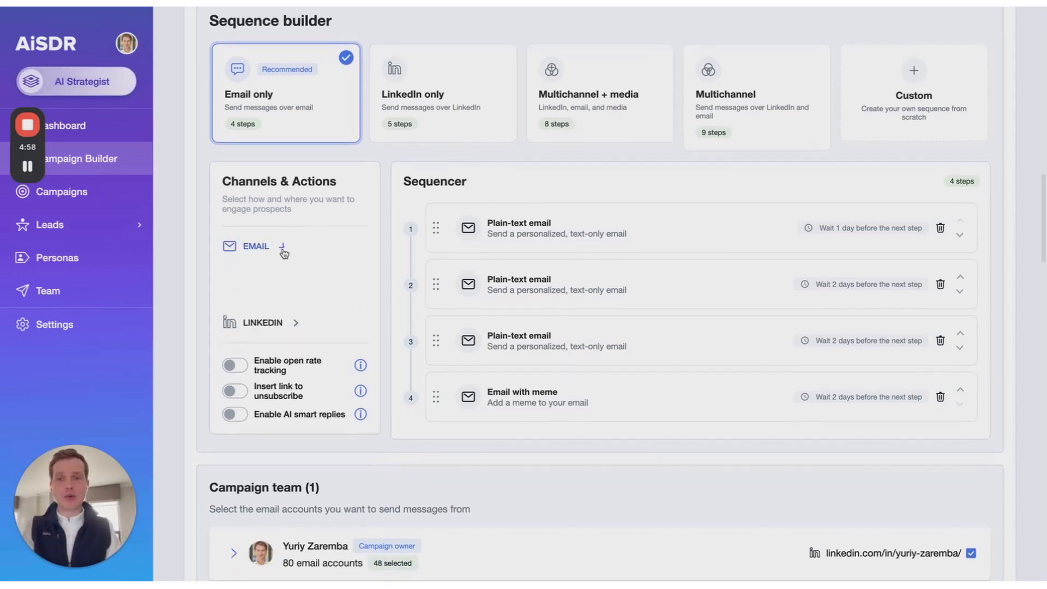
# Step: Add LinkedIn connection request and post-like steps and move them after the first email
pyautogui.click(255, 246)
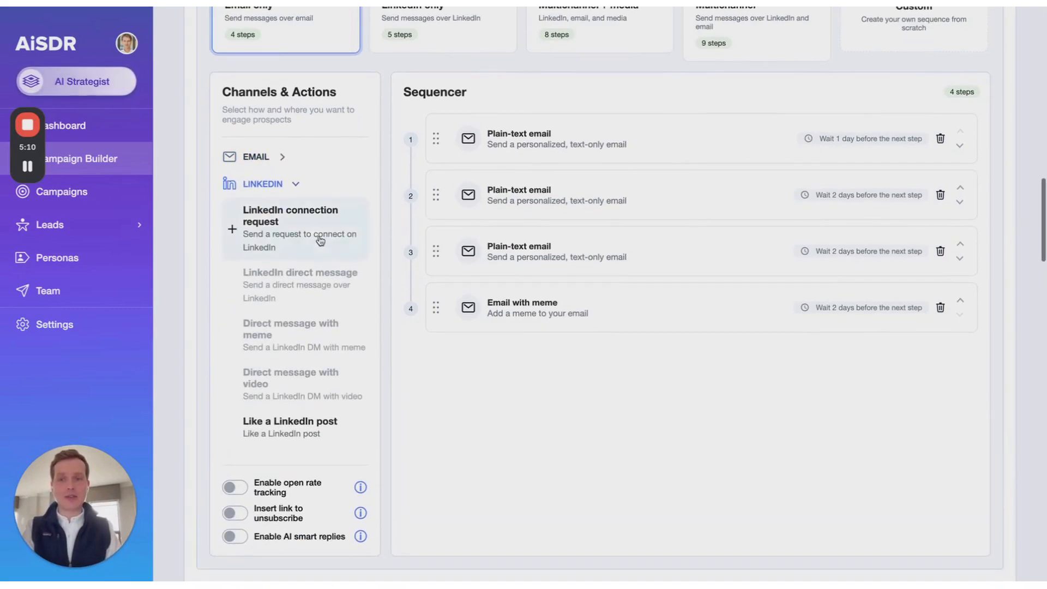
pyautogui.click(291, 227)
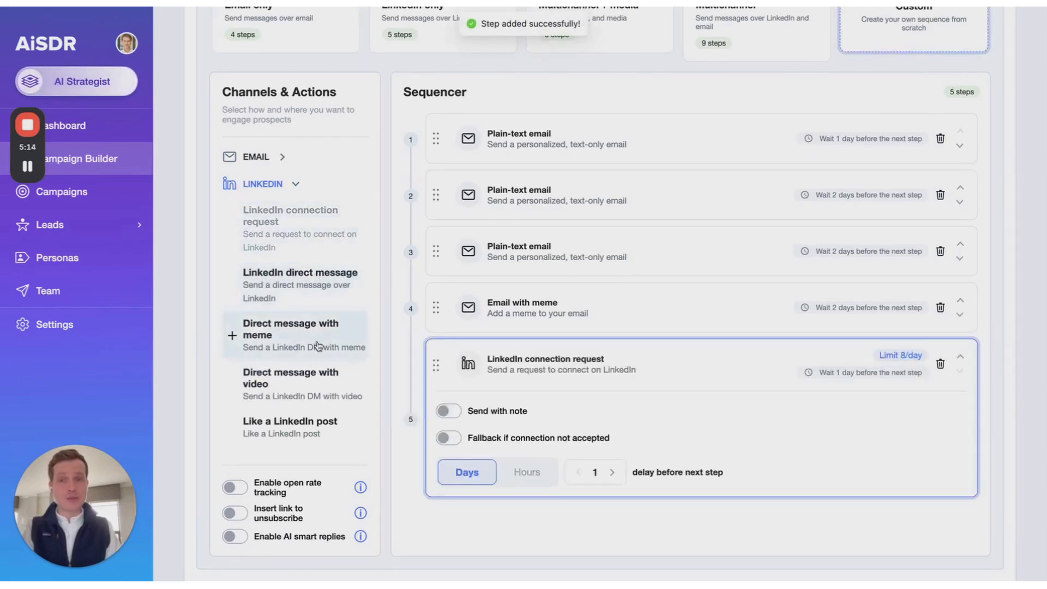
pyautogui.moveTo(313, 384)
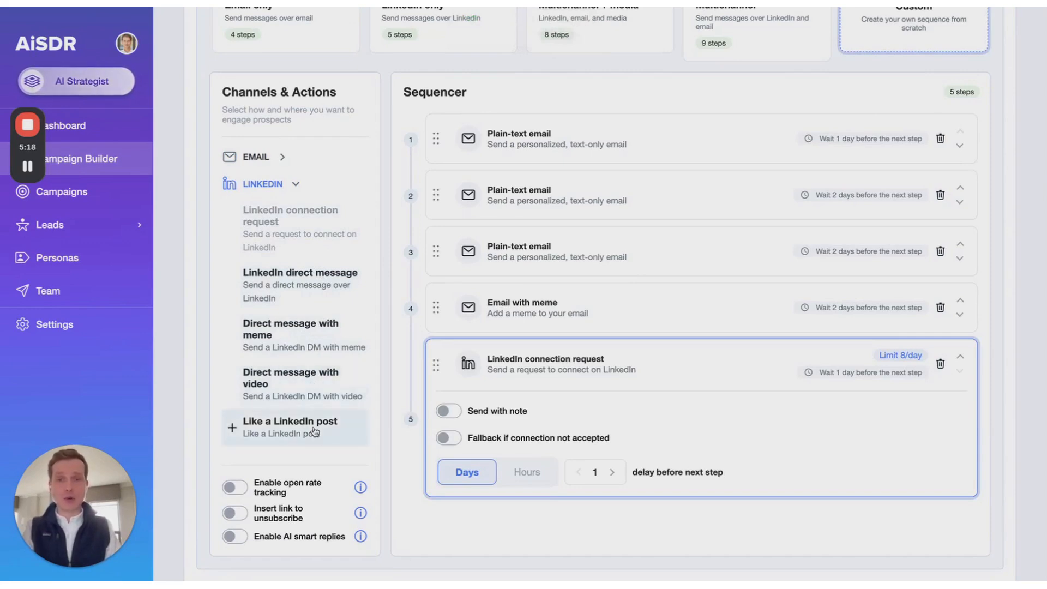
pyautogui.click(289, 427)
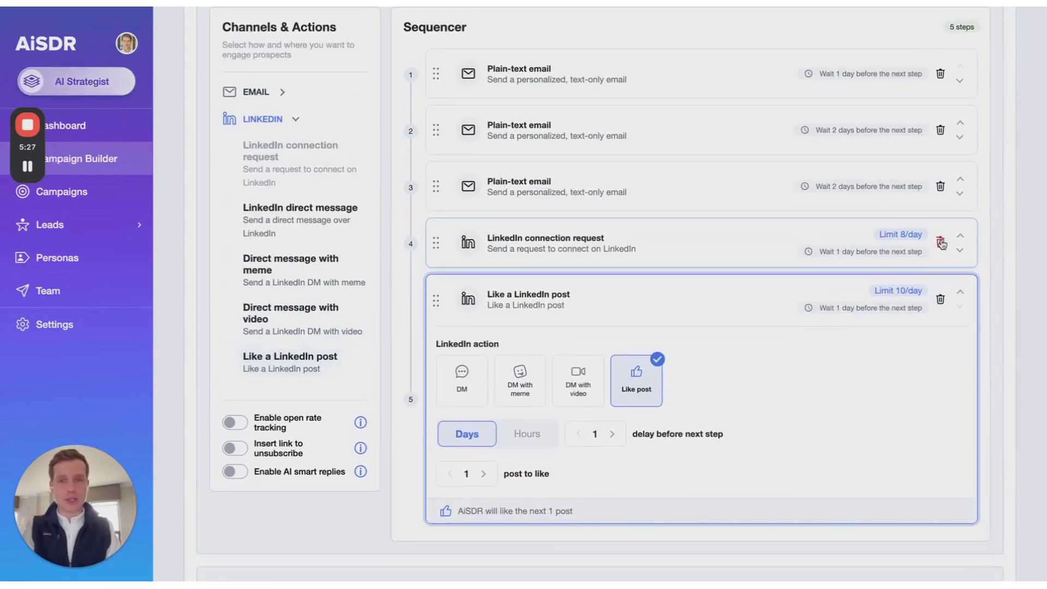
pyautogui.moveTo(435, 242); pyautogui.dragTo(435, 125)
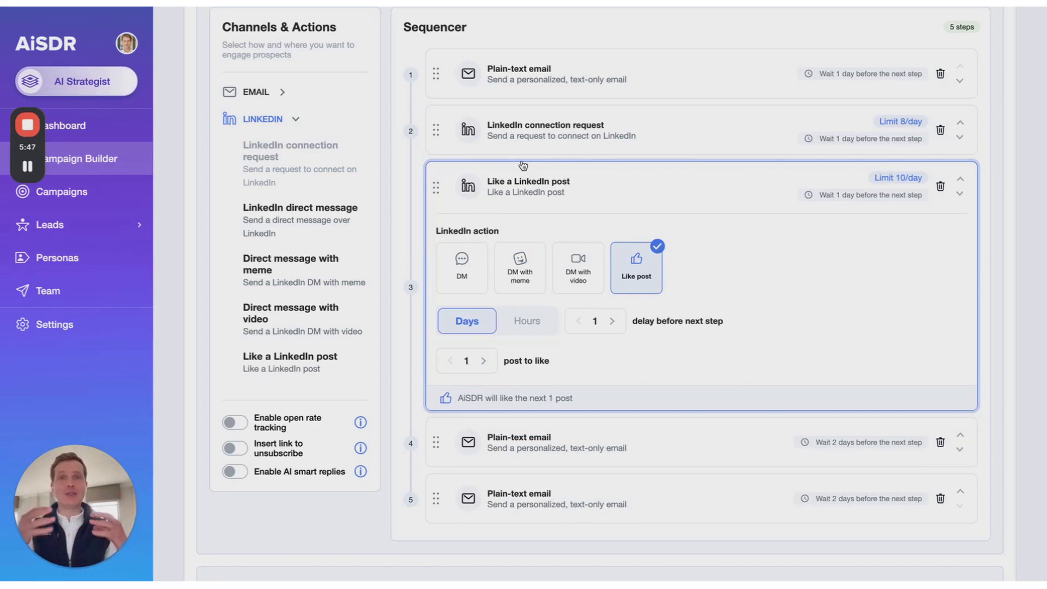
pyautogui.moveTo(571, 244)
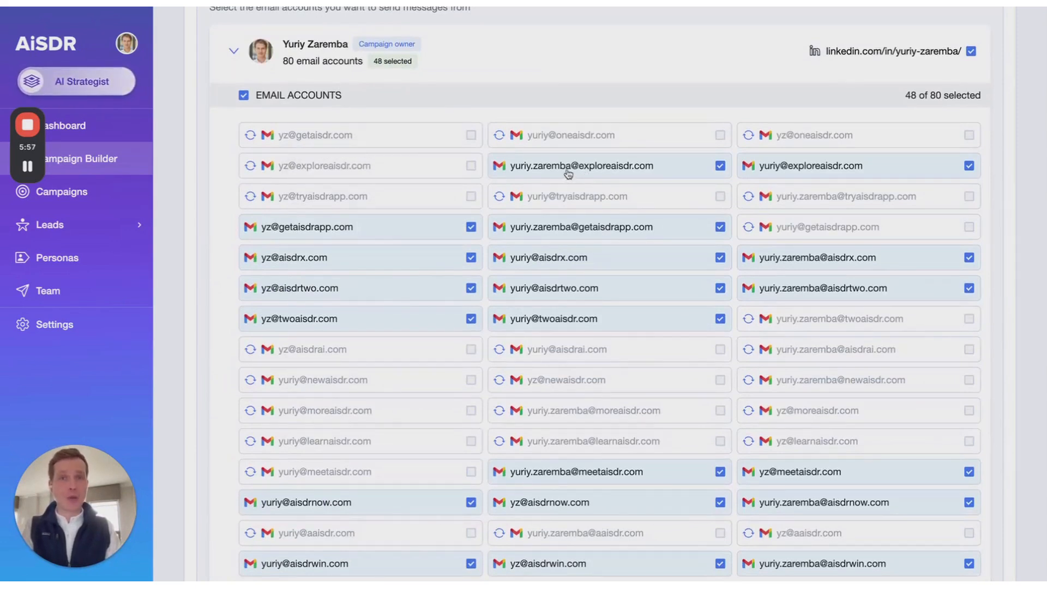
pyautogui.click(234, 51)
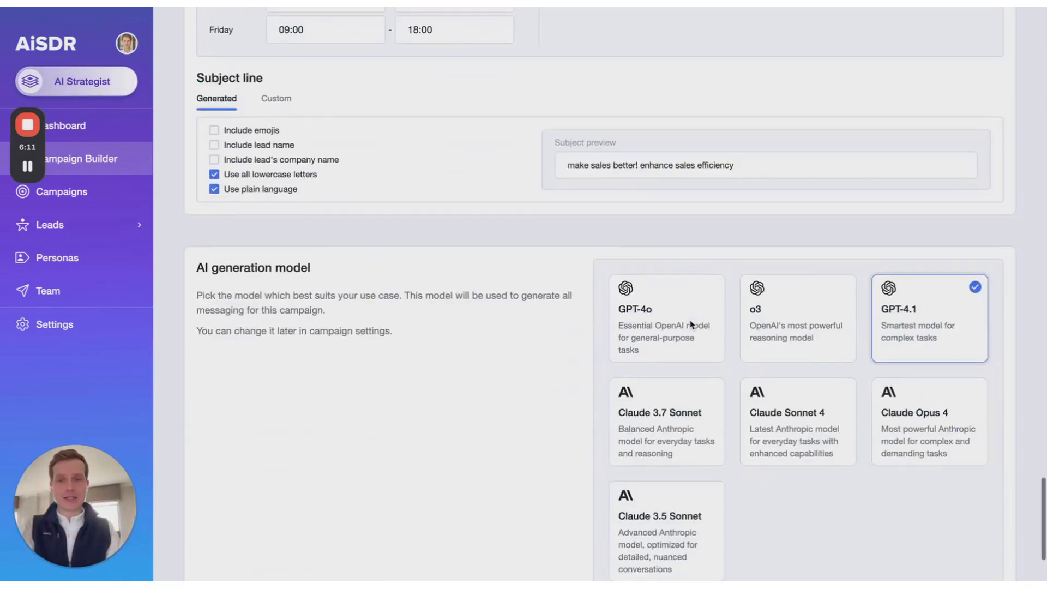
pyautogui.scroll(-3)
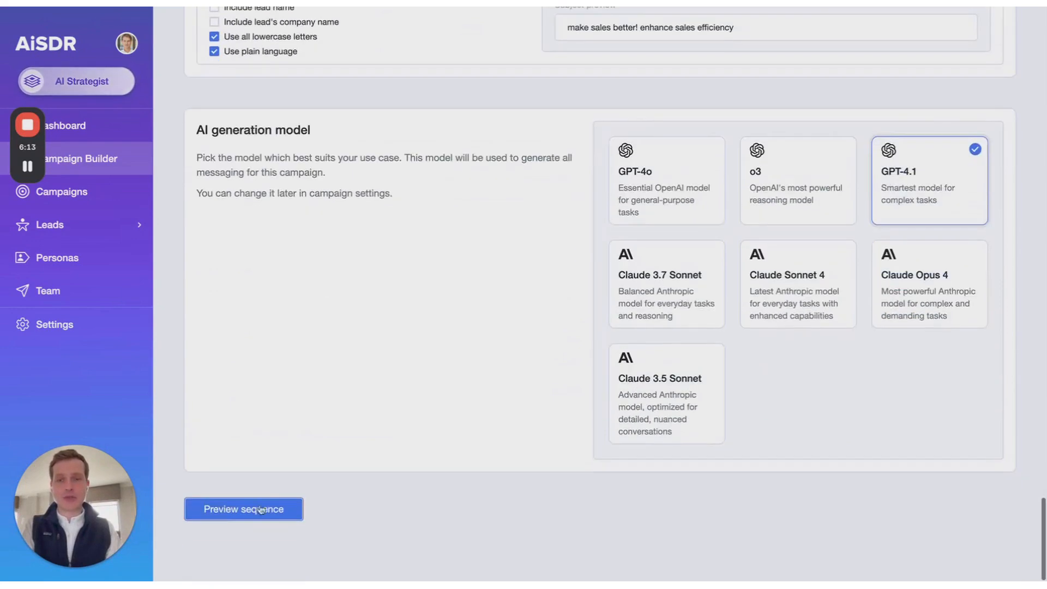
# Step: Preview the sequence and scroll through the generated plain-text emails
pyautogui.click(243, 509)
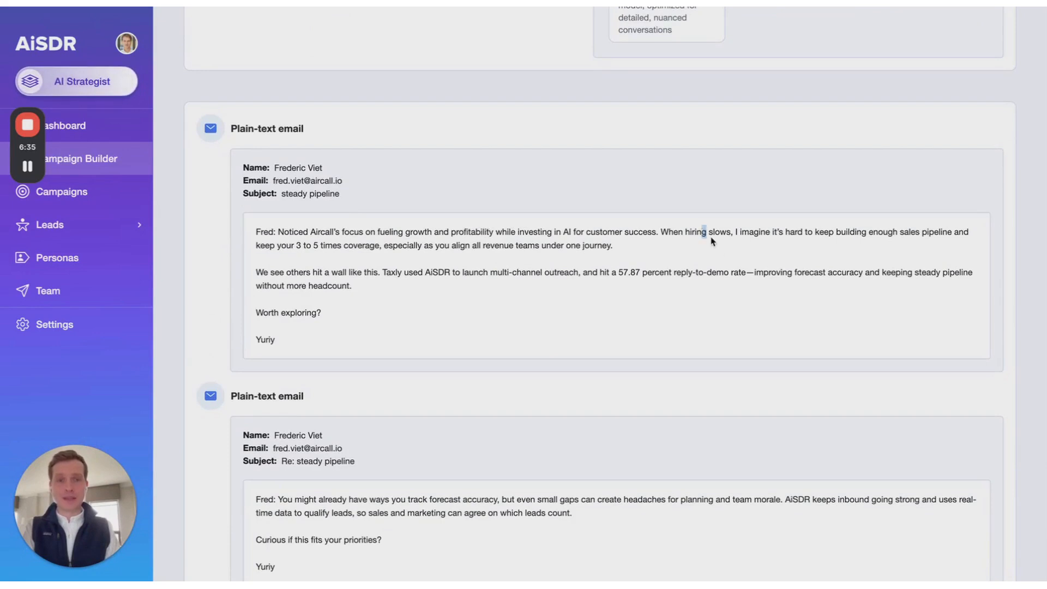
pyautogui.moveTo(727, 252)
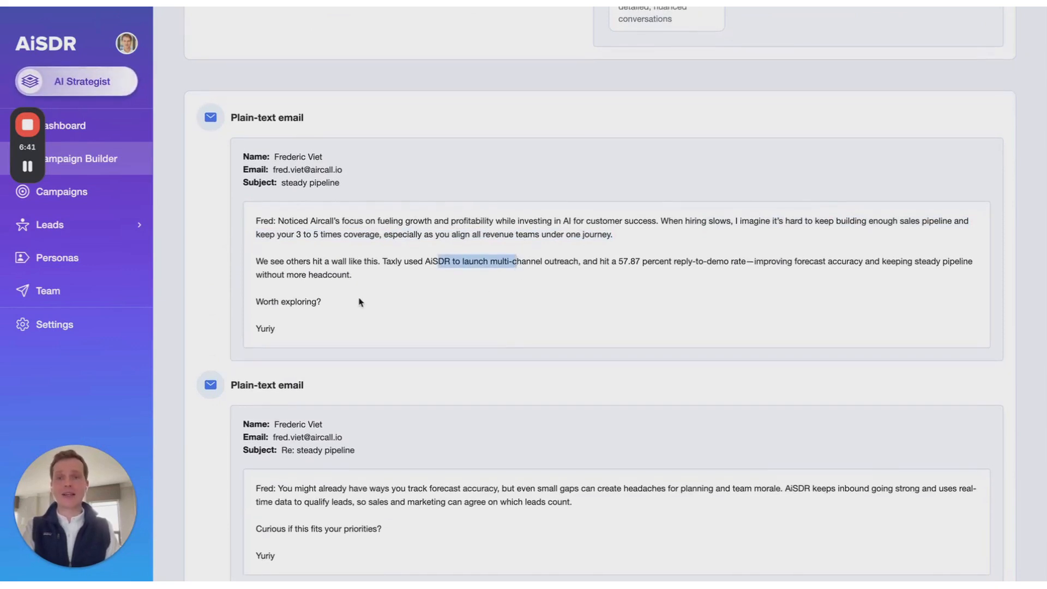
pyautogui.scroll(-3)
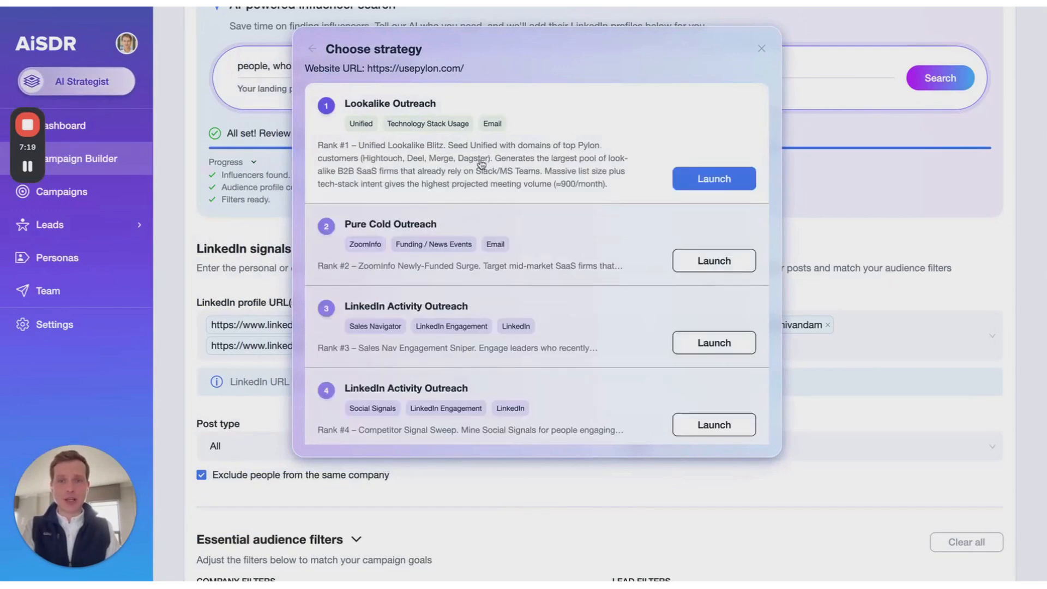
pyautogui.moveTo(404, 167)
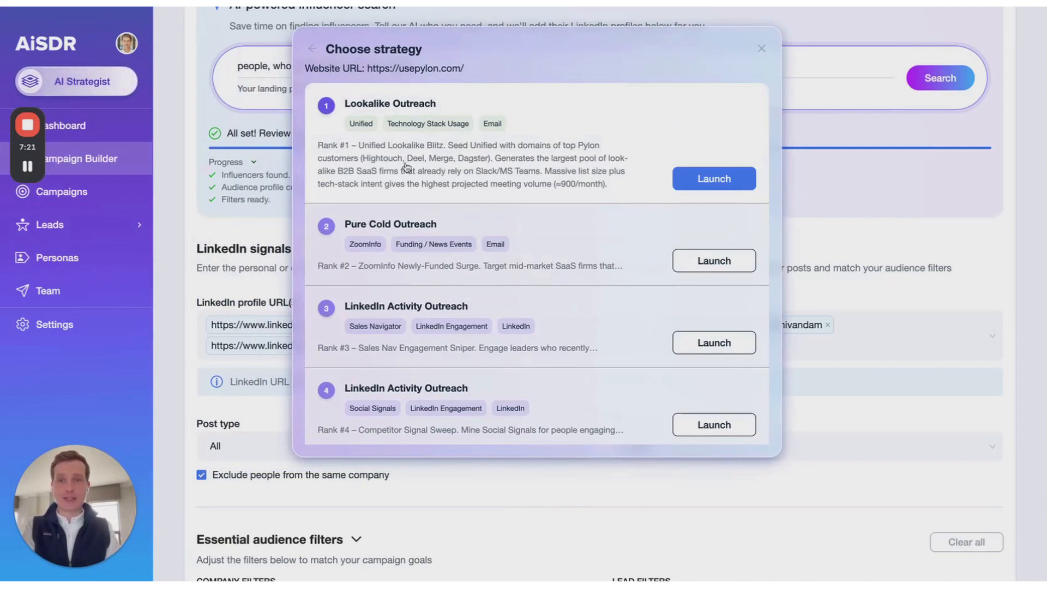
# Step: Scroll the strategy list and launch Pure Cold Outreach
pyautogui.scroll(-3)
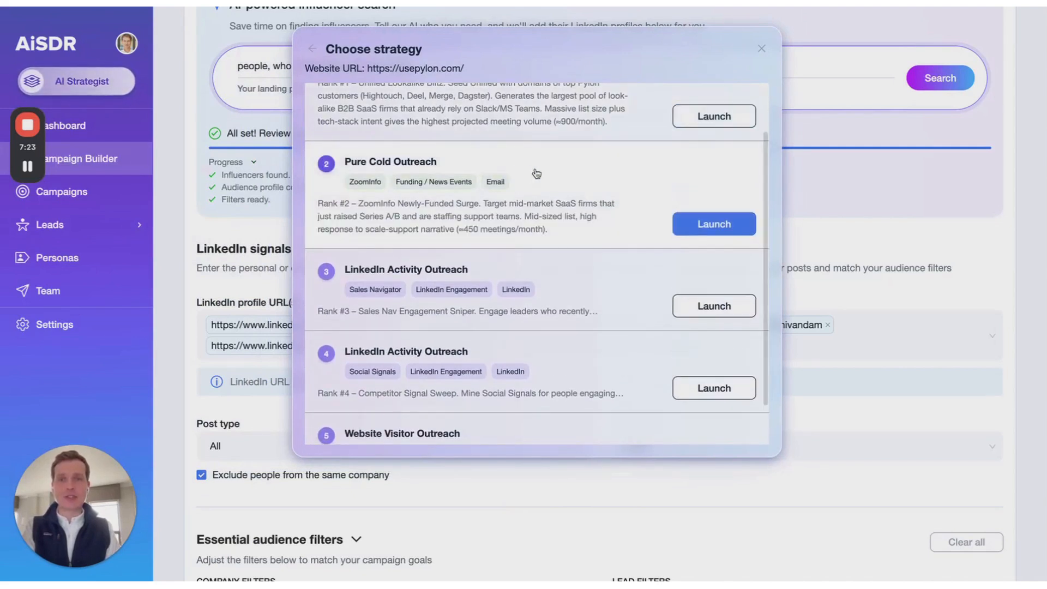
pyautogui.scroll(-3)
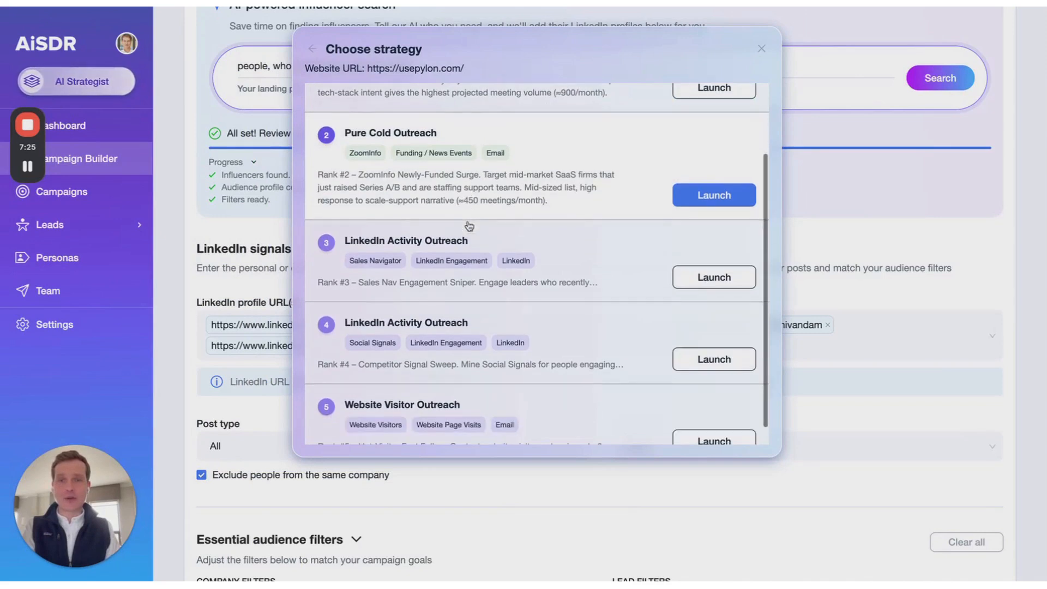
pyautogui.moveTo(441, 194)
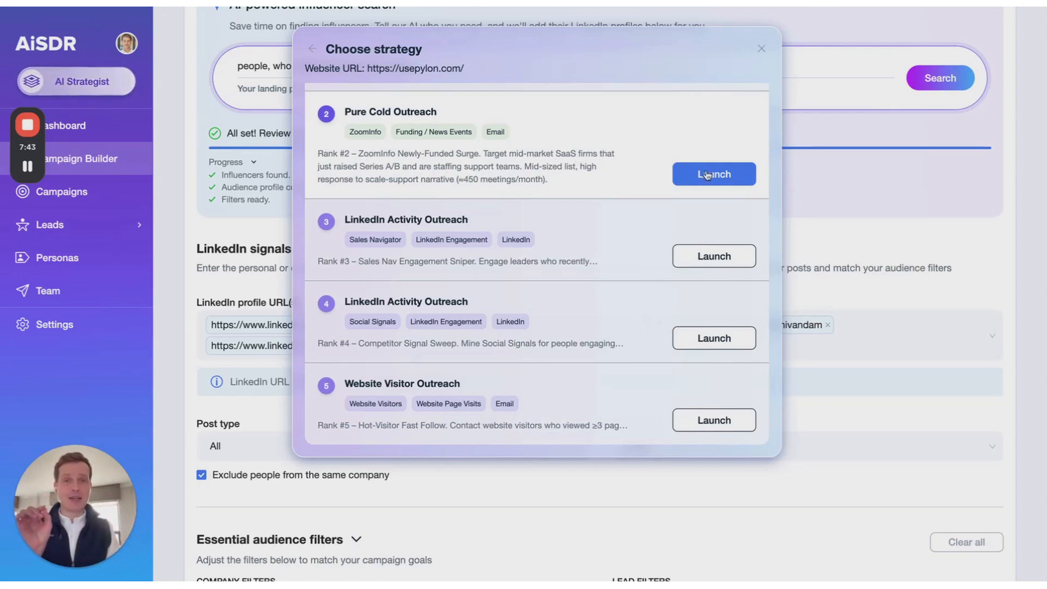
pyautogui.click(713, 174)
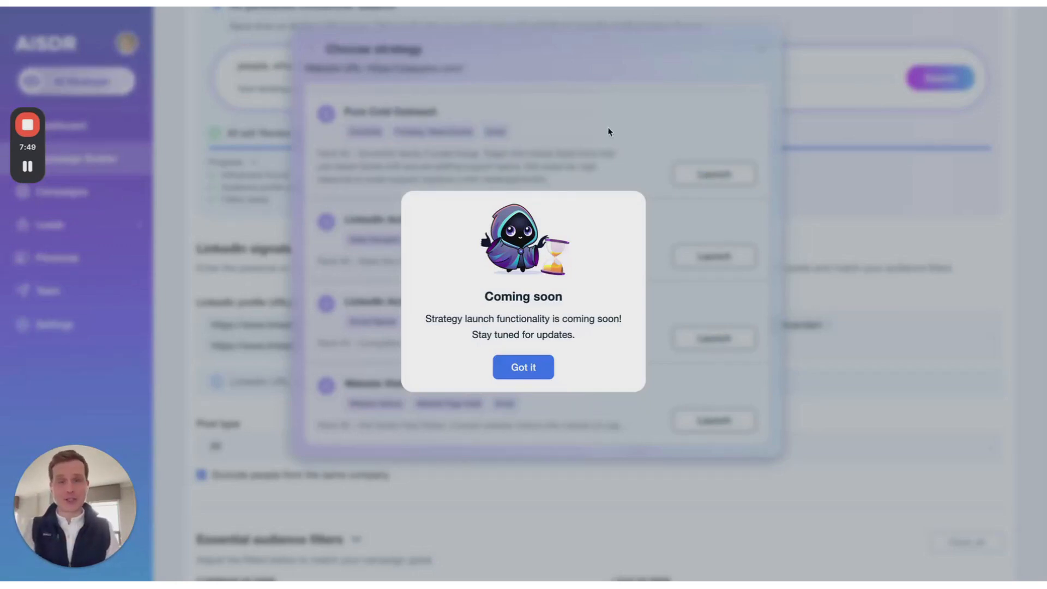
# Step: Dismiss the coming-soon notice and close the strategy chooser
pyautogui.click(523, 367)
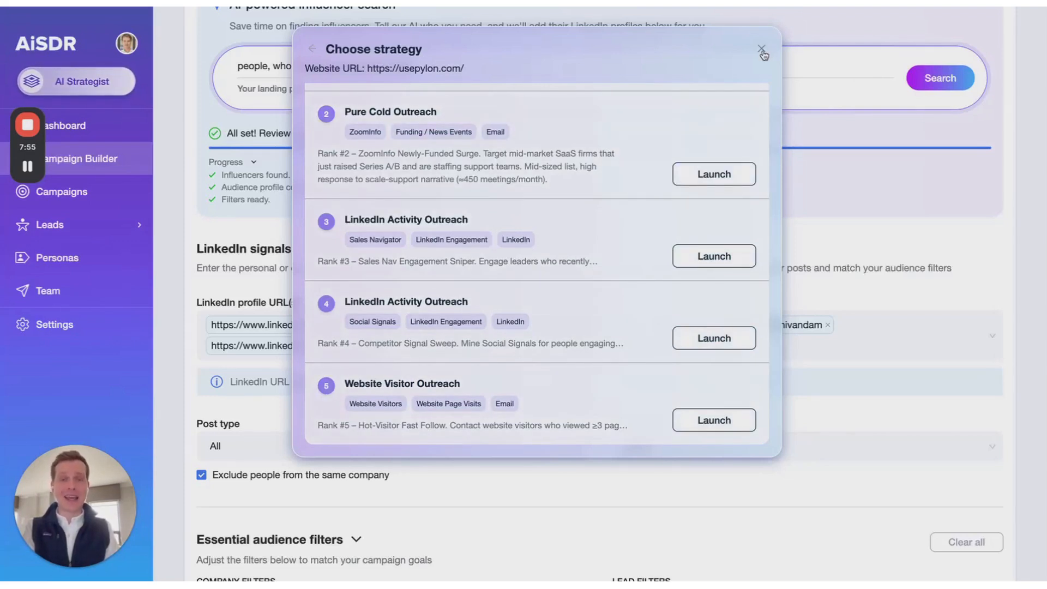
pyautogui.click(65, 127)
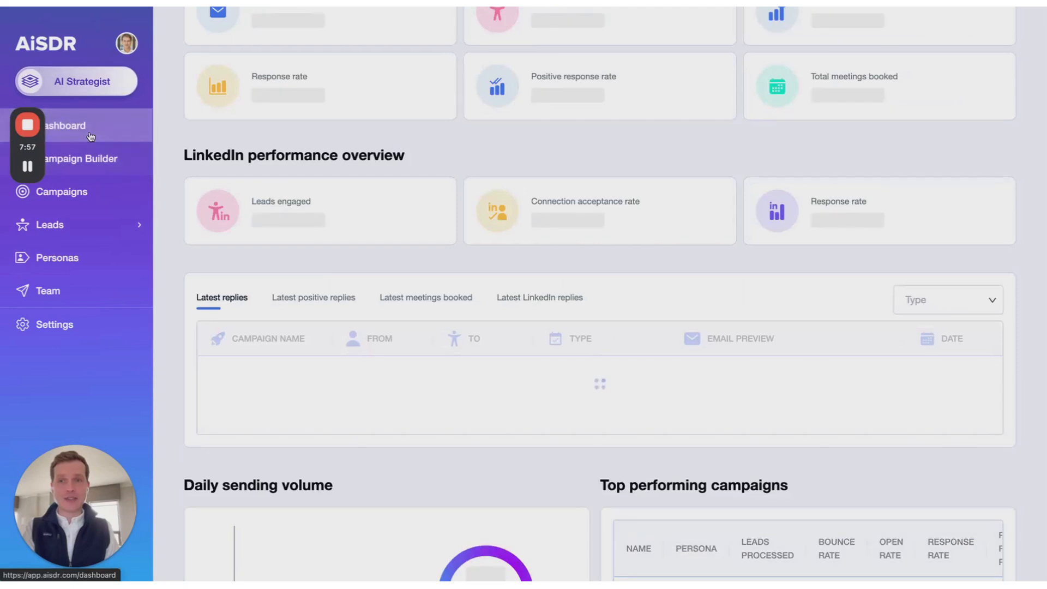